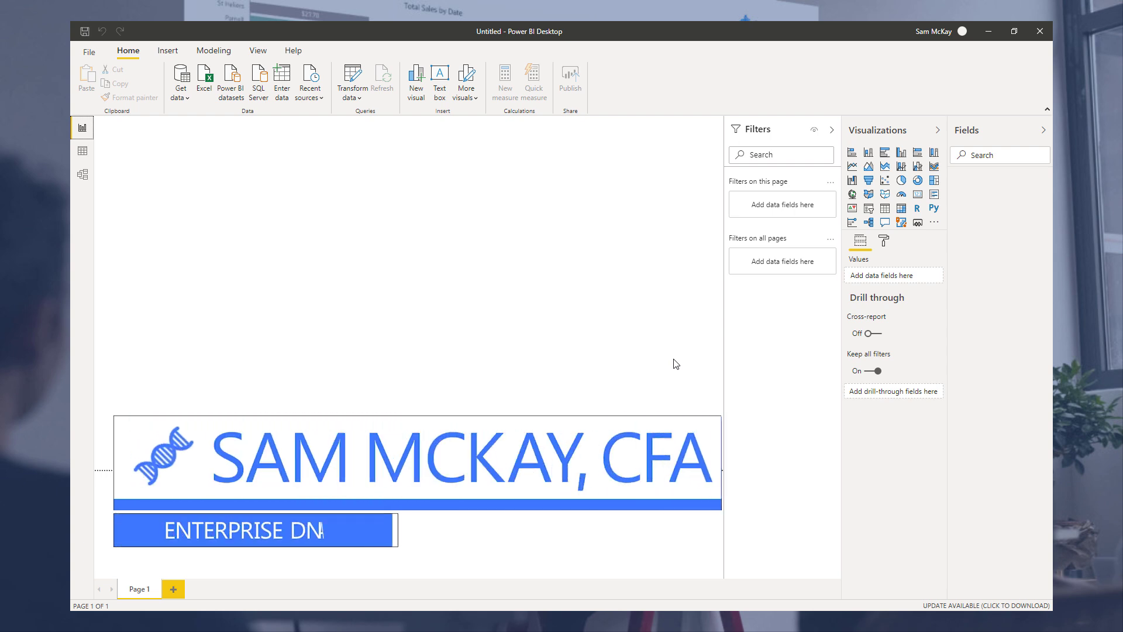
- Open Power Query Editor, create blank Query1, and switch to the forum post
{"action": "type", "text": "A"}
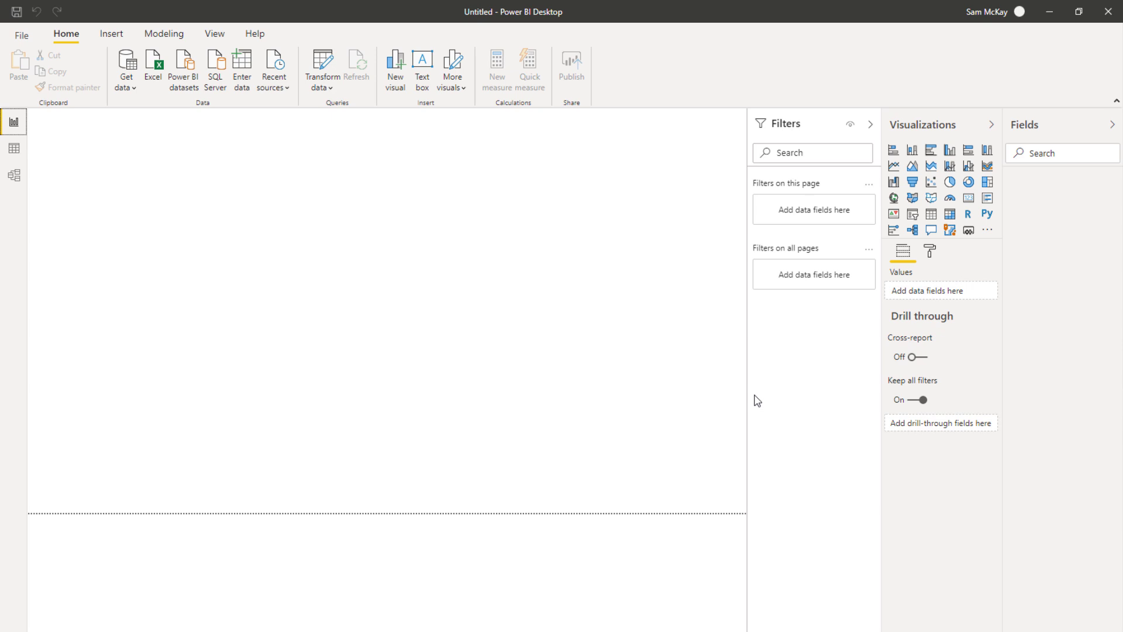
{"action": "mouse_move", "coordinate": [341, 181]}
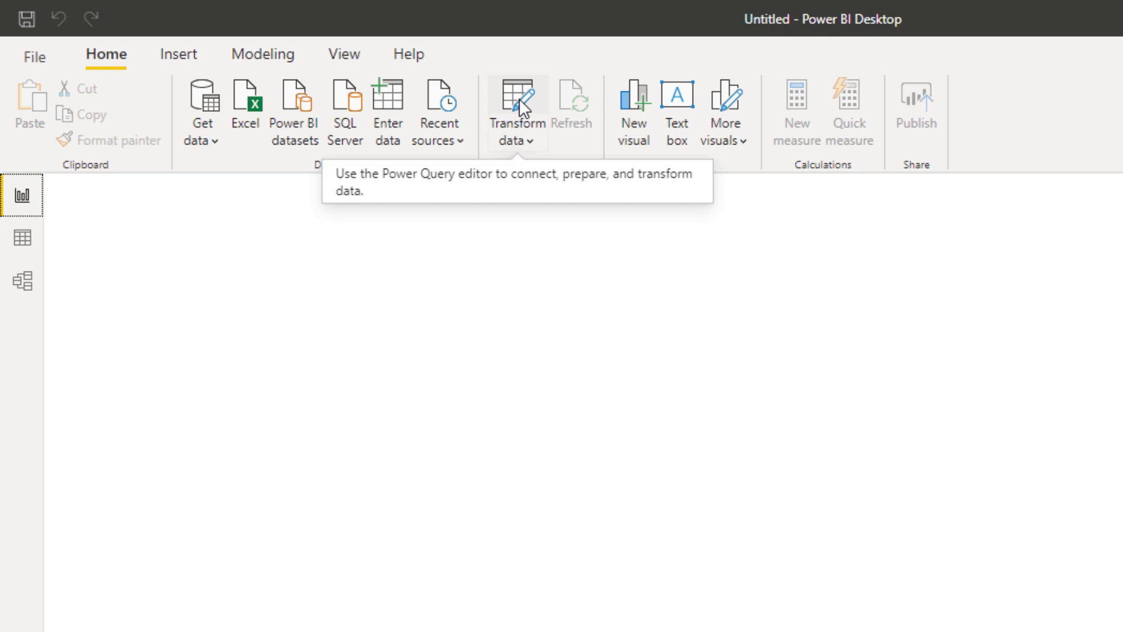
{"action": "left_click", "coordinate": [514, 108]}
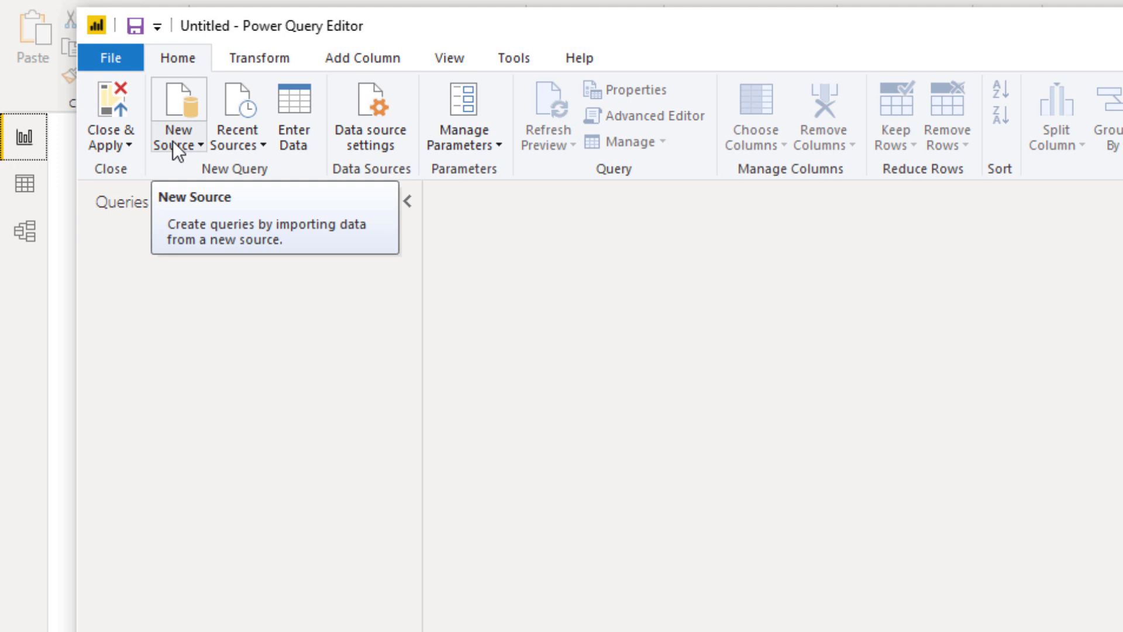
{"action": "mouse_move", "coordinate": [194, 148]}
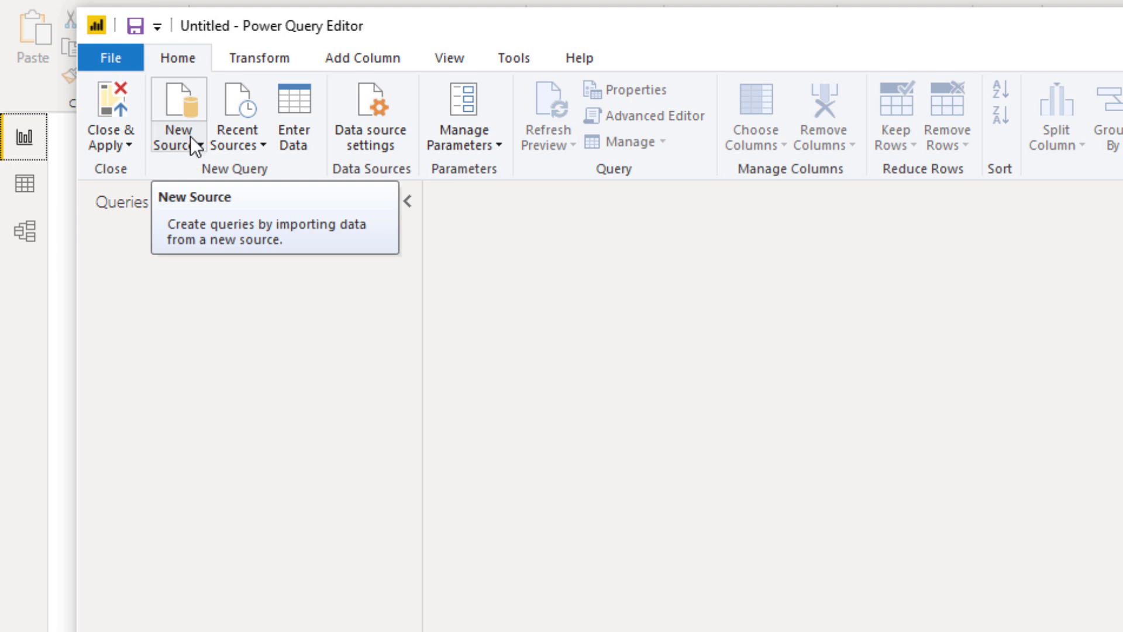
{"action": "left_click", "coordinate": [176, 115]}
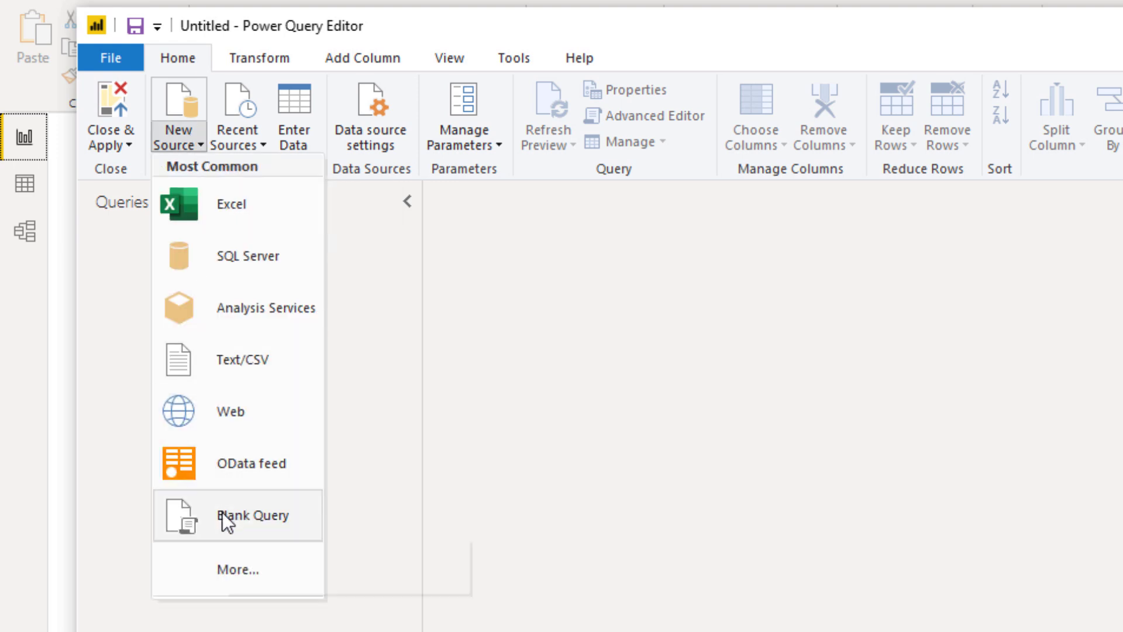
{"action": "left_click", "coordinate": [253, 514]}
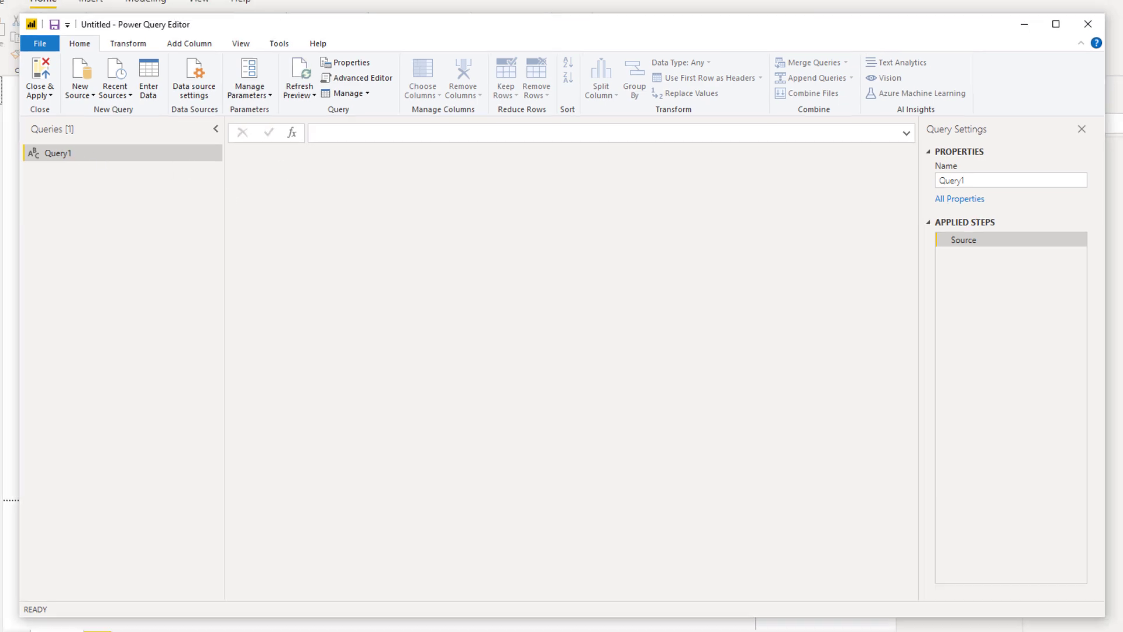
{"action": "left_click", "coordinate": [39, 79]}
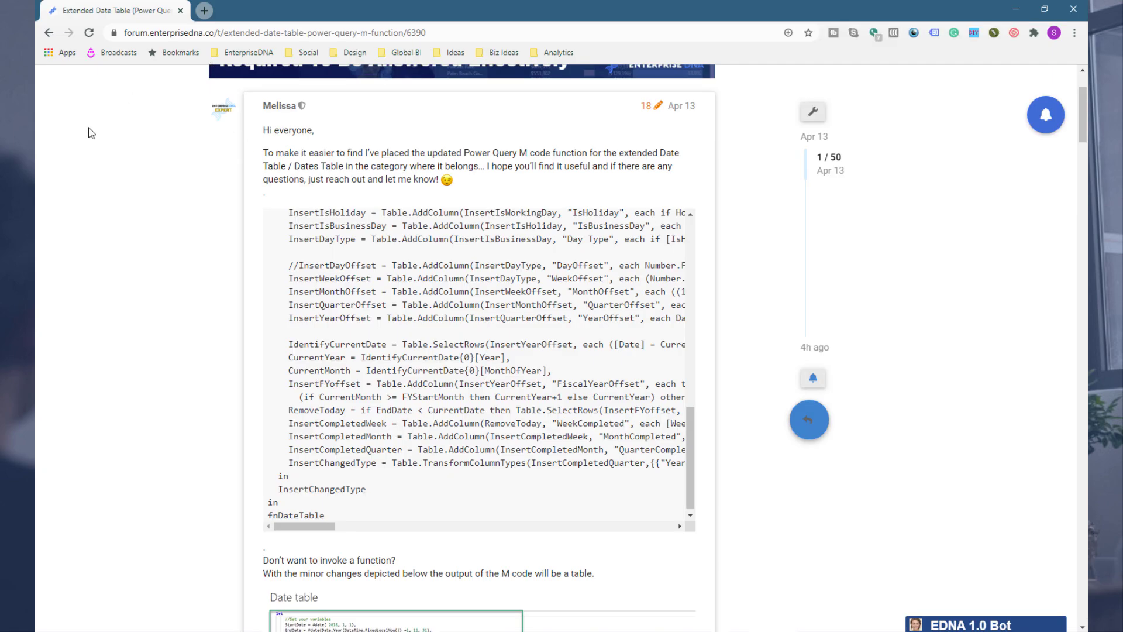
- Scroll the Enterprise DNA Forum home page down to the M Code Showcase category
{"action": "scroll", "scroll_direction": "up", "scroll_amount": 3}
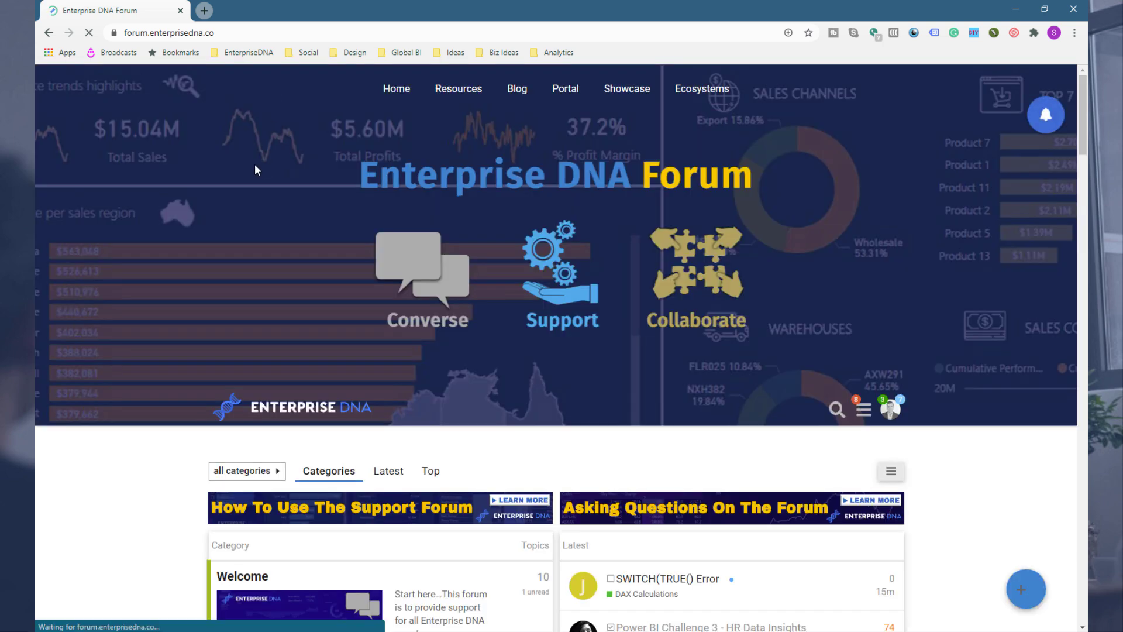
{"action": "scroll", "scroll_direction": "down", "scroll_amount": 3}
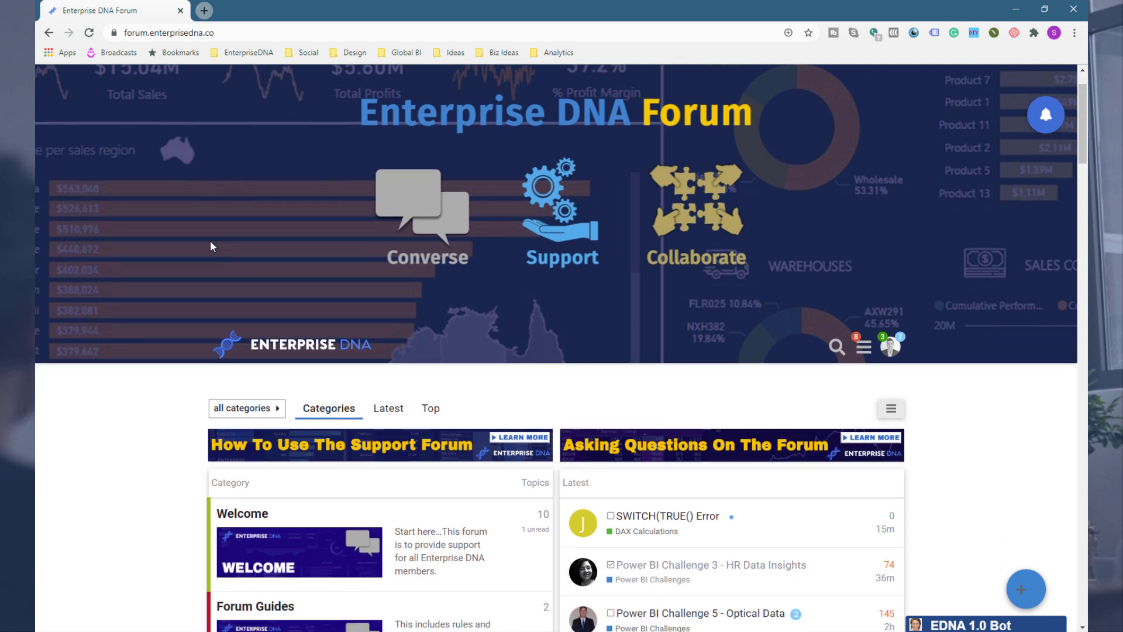
{"action": "mouse_move", "coordinate": [186, 287]}
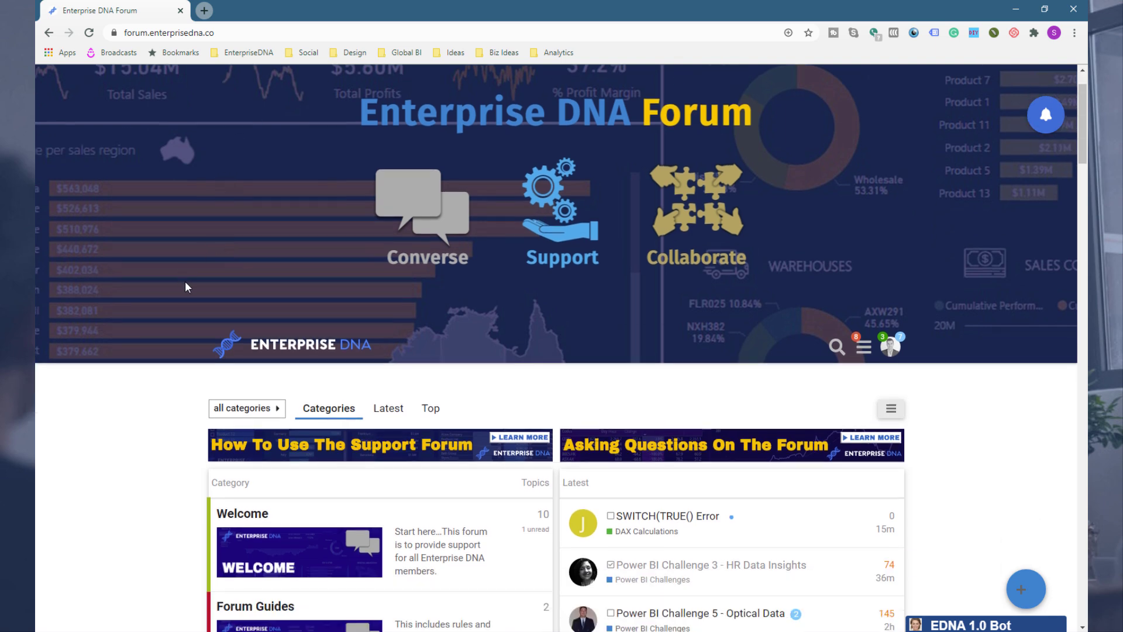
{"action": "scroll", "scroll_direction": "down", "scroll_amount": 3}
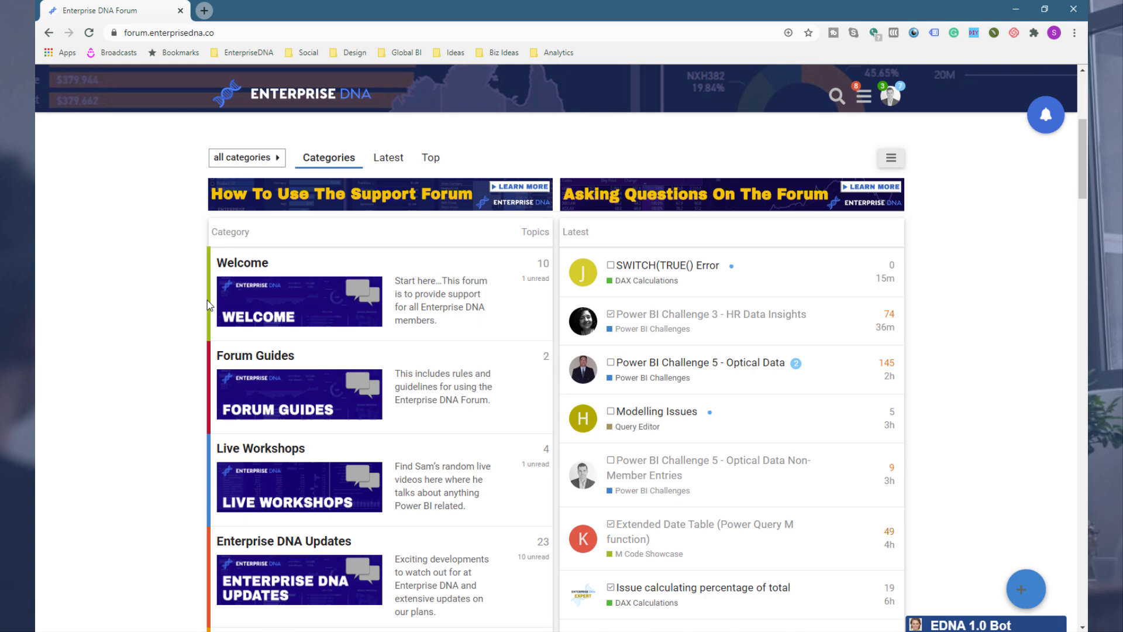
{"action": "mouse_move", "coordinate": [208, 305]}
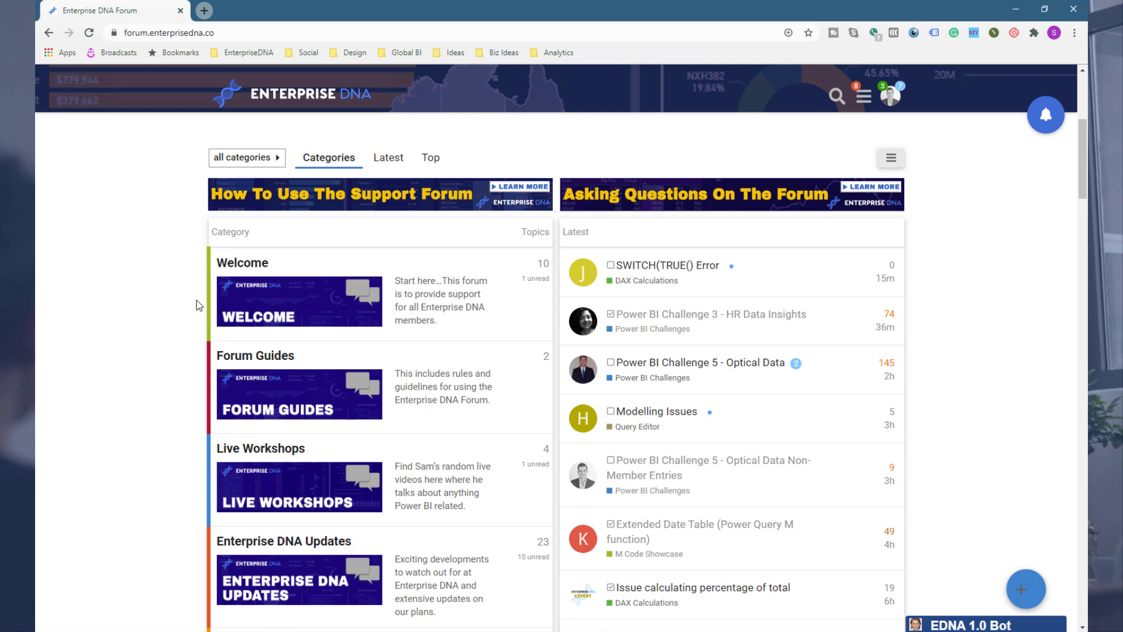
{"action": "scroll", "scroll_direction": "down", "scroll_amount": 3}
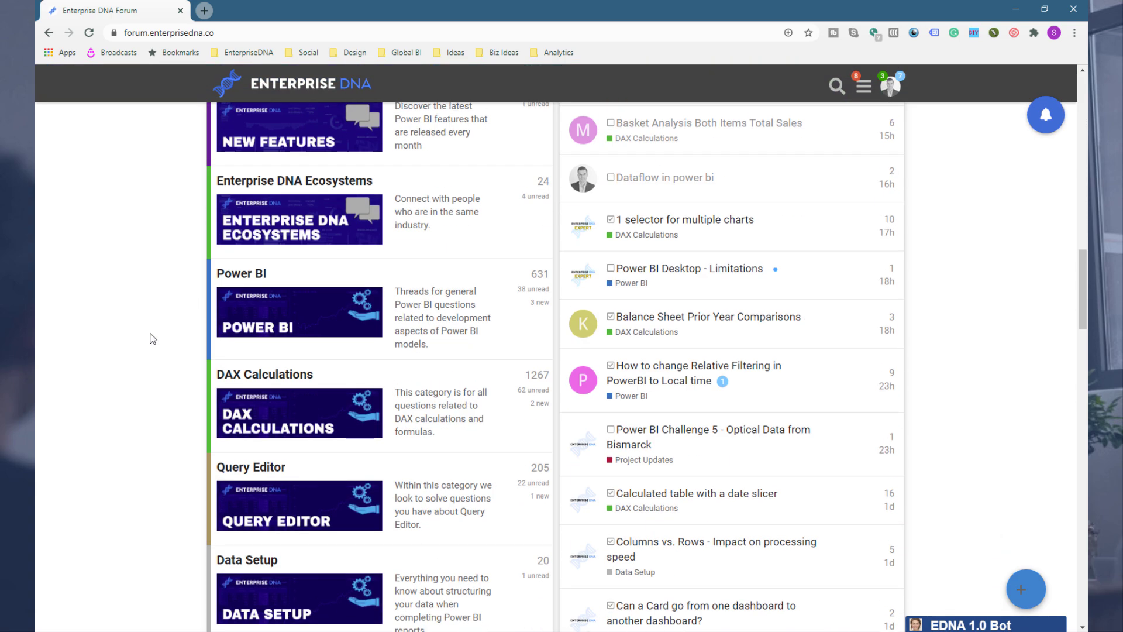
{"action": "scroll", "scroll_direction": "down", "scroll_amount": 3}
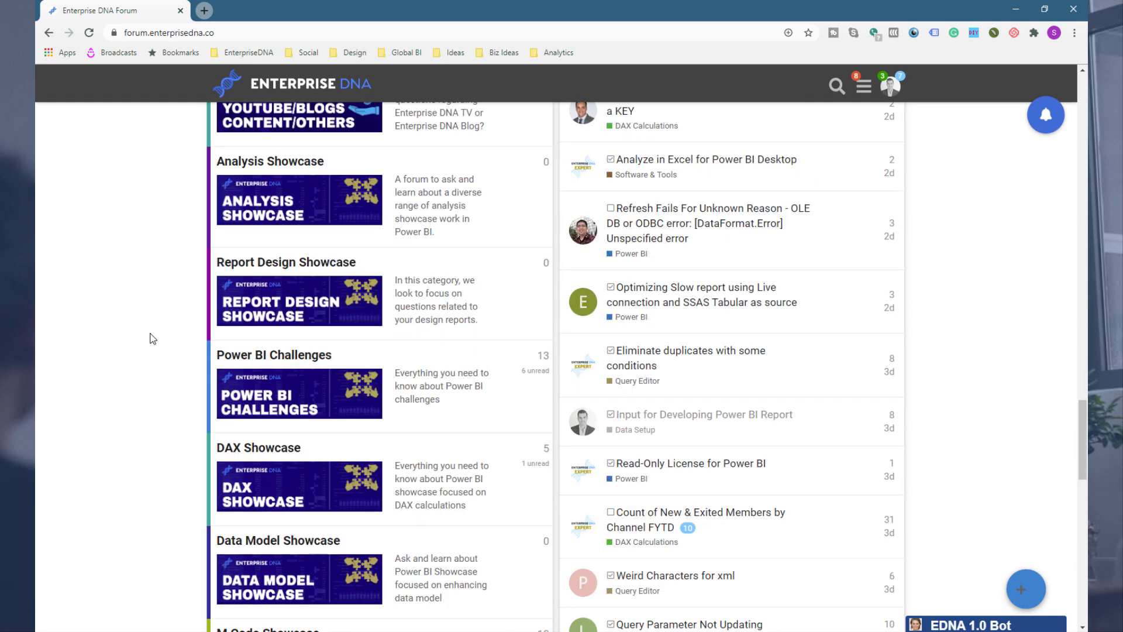
{"action": "scroll", "scroll_direction": "down", "scroll_amount": 3}
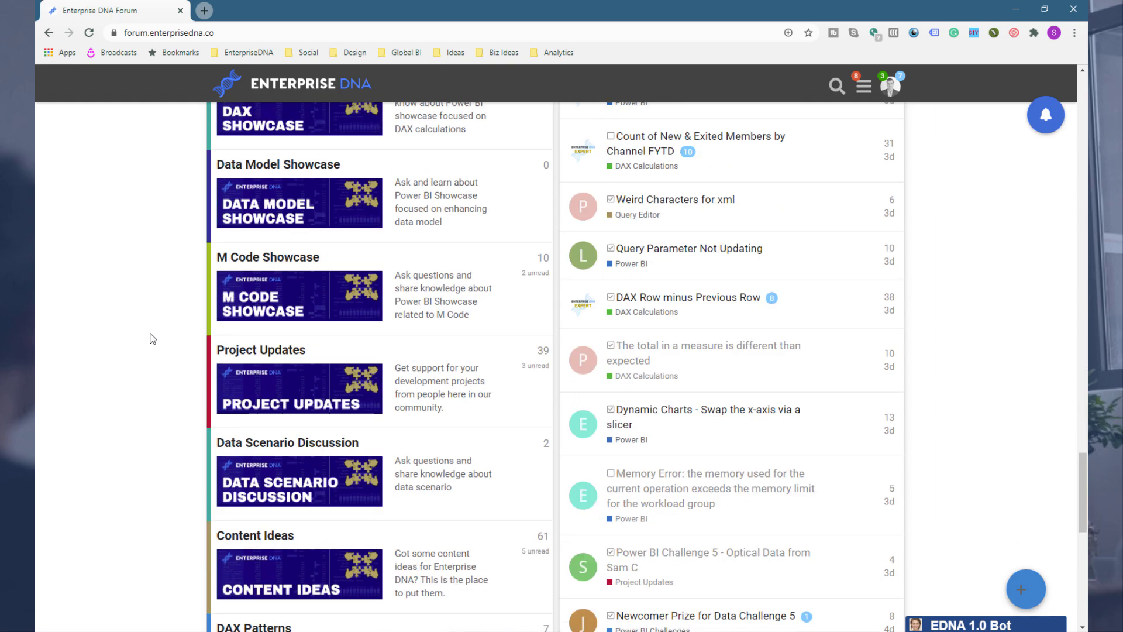
{"action": "mouse_move", "coordinate": [242, 264]}
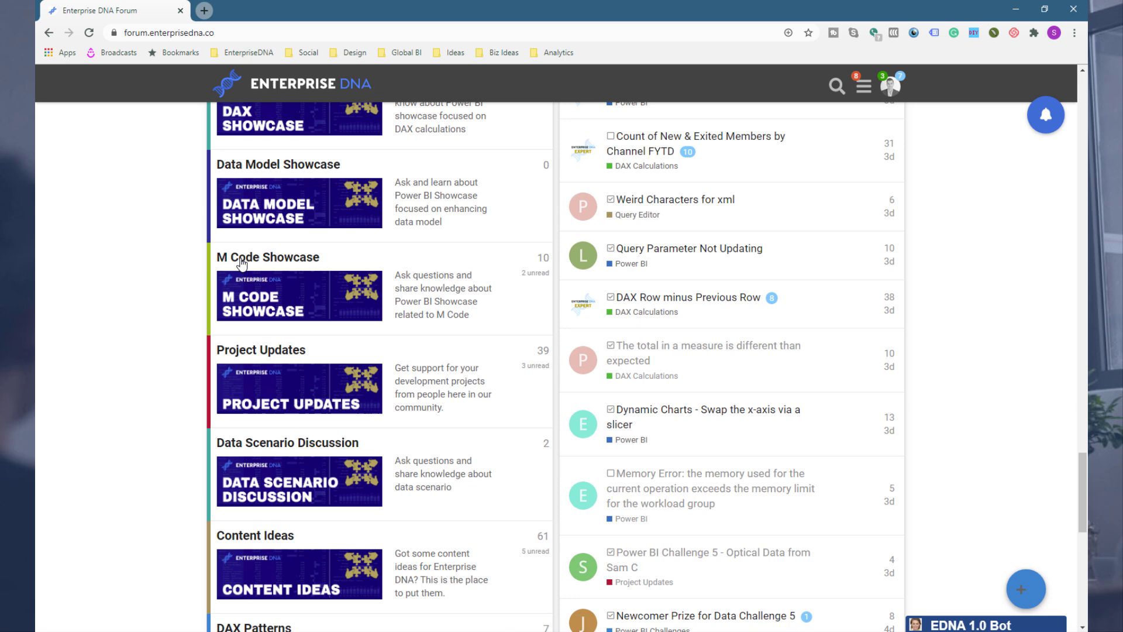
{"action": "mouse_move", "coordinate": [267, 256]}
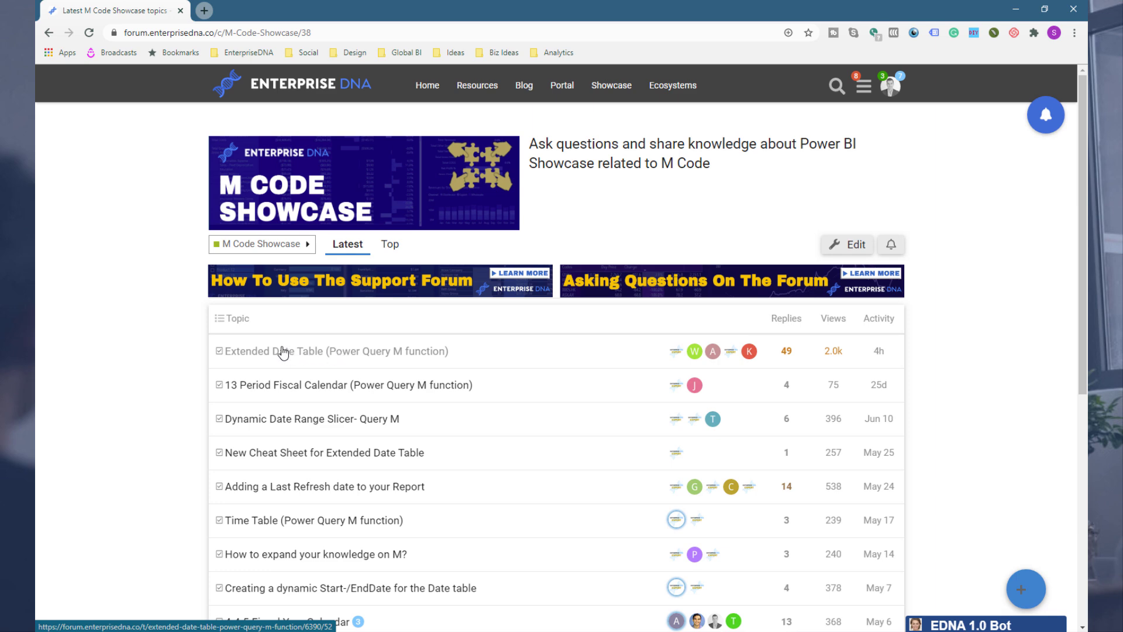
{"action": "mouse_move", "coordinate": [282, 365]}
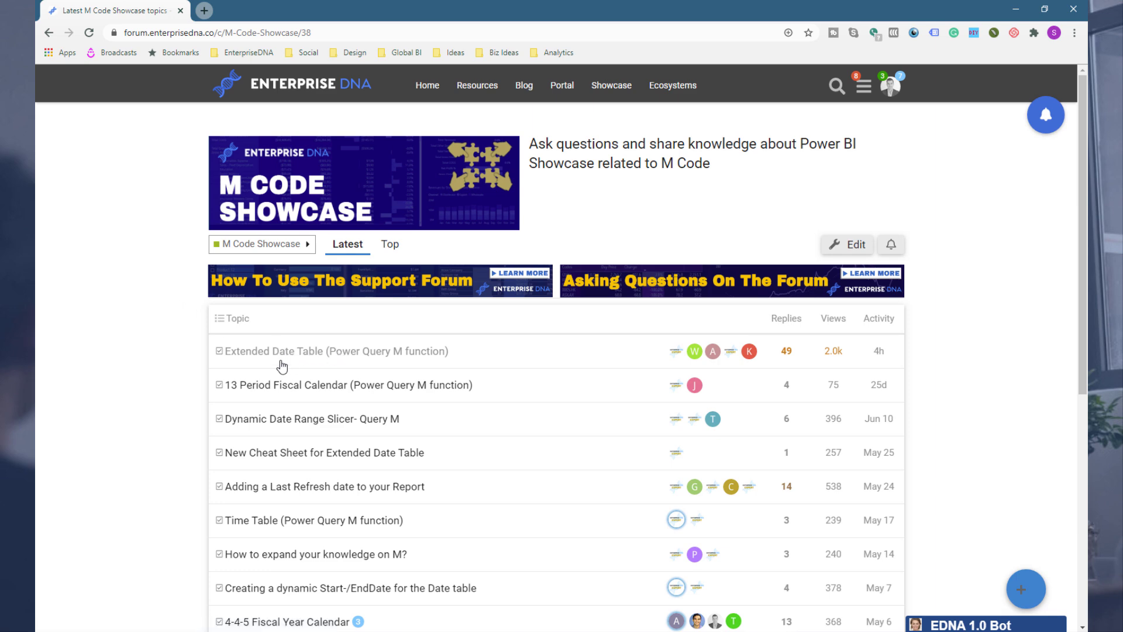
- Open the Extended Date Table (Power Query M function) post and read its code
{"action": "left_click", "coordinate": [335, 352]}
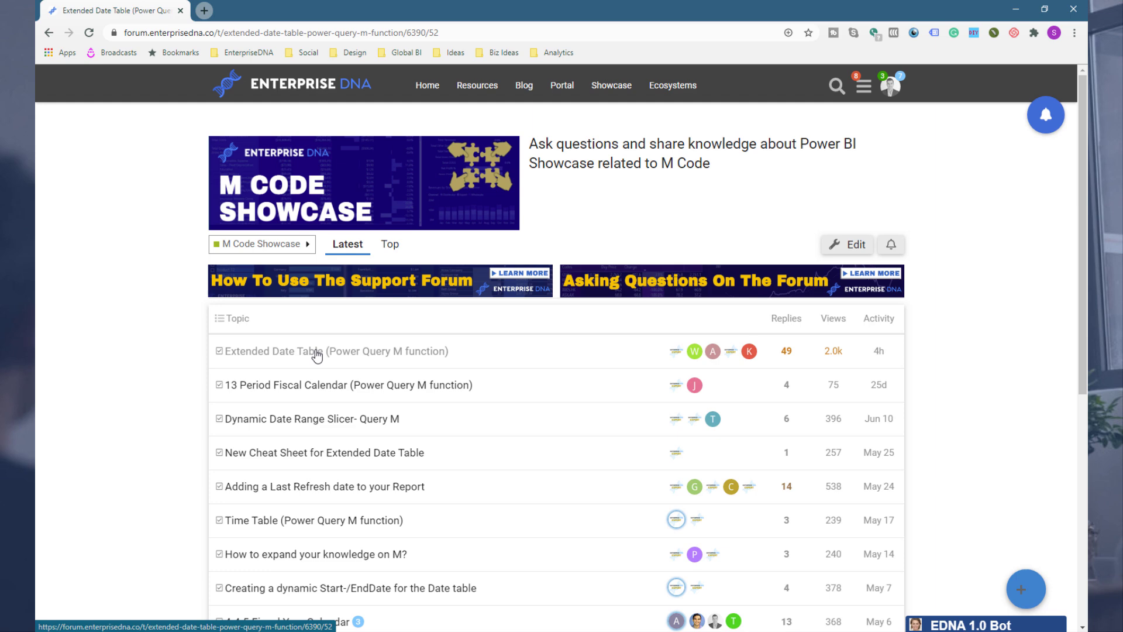
{"action": "left_click", "coordinate": [336, 351]}
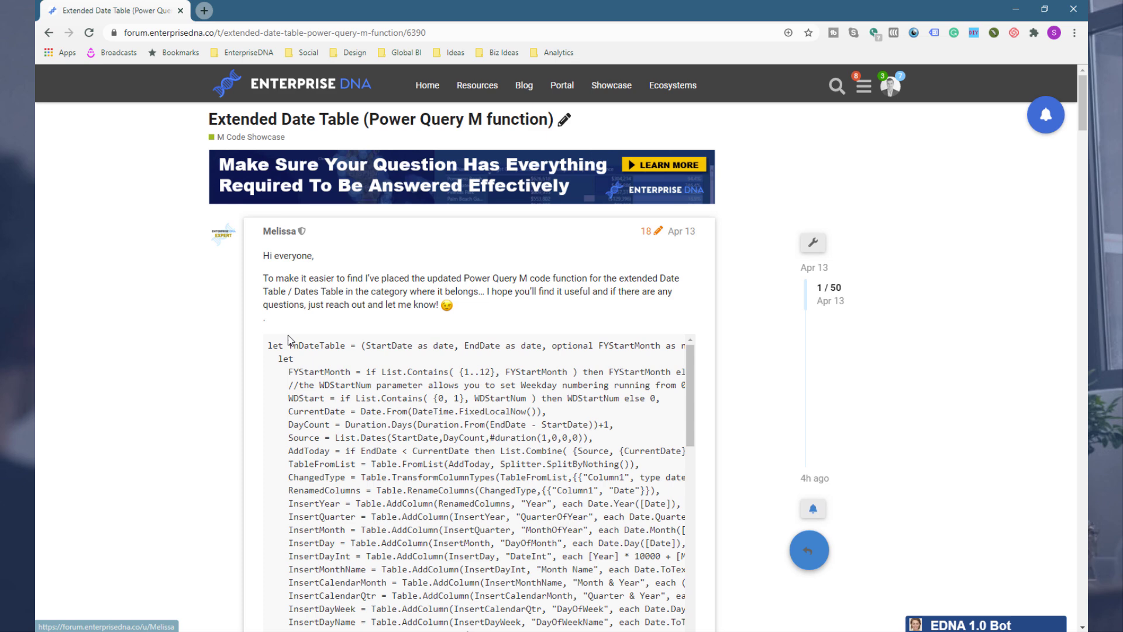
{"action": "mouse_move", "coordinate": [329, 296]}
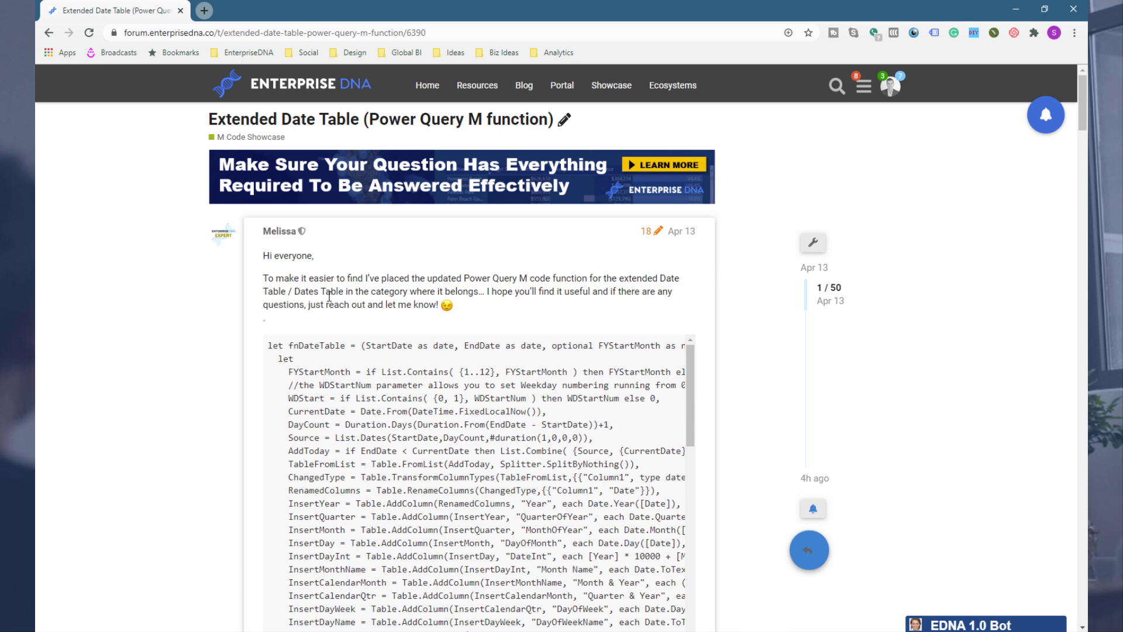
{"action": "scroll", "scroll_direction": "down", "scroll_amount": 3}
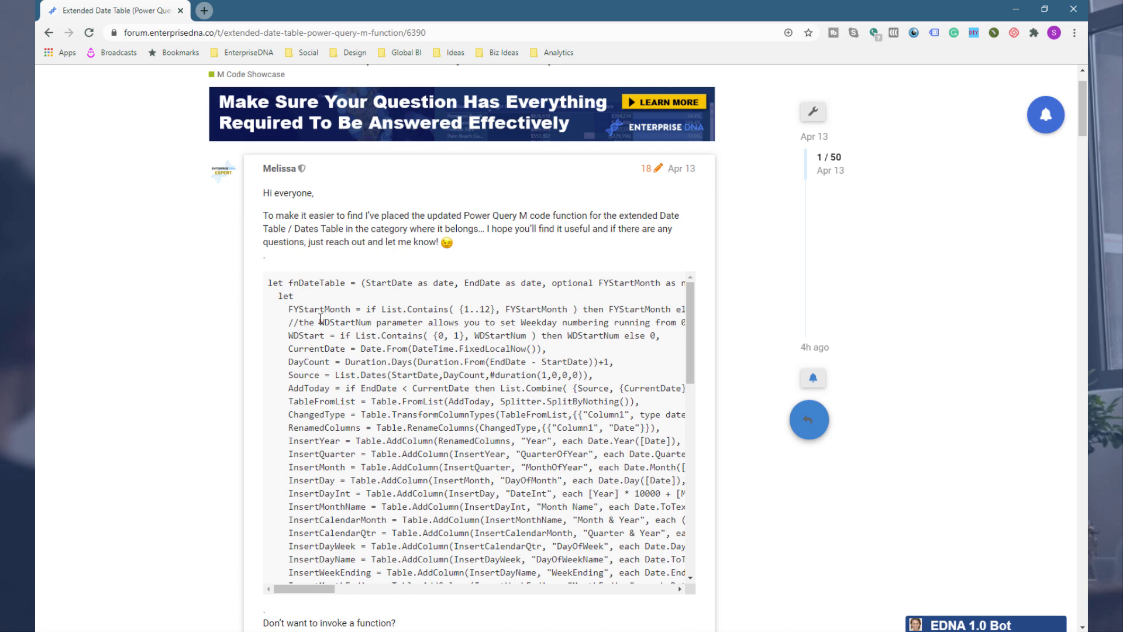
{"action": "mouse_move", "coordinate": [271, 285]}
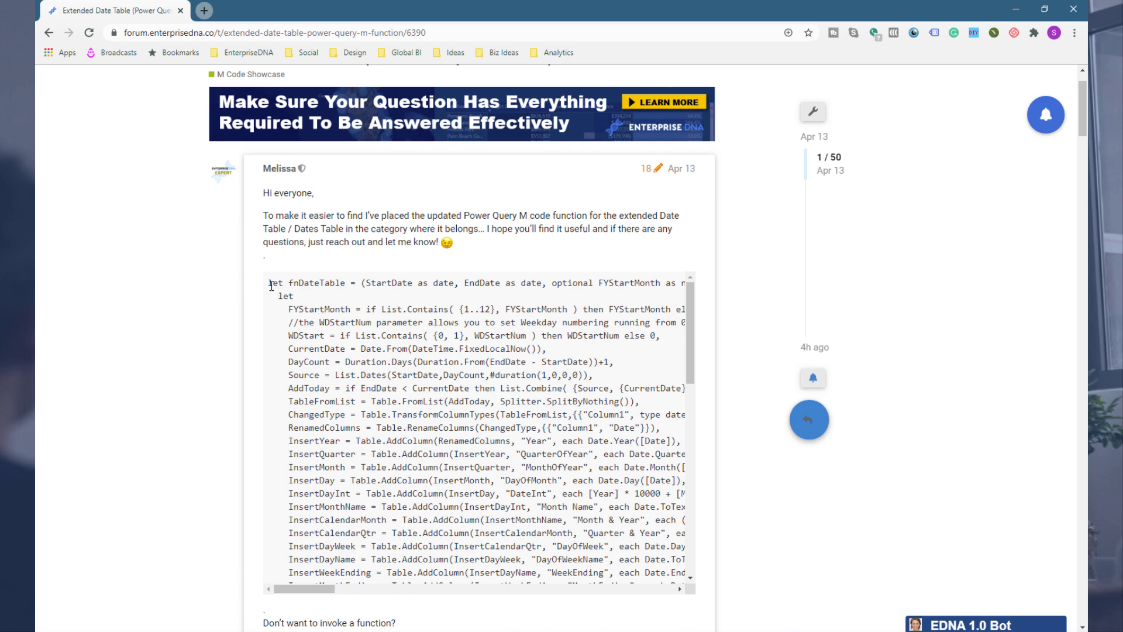
{"action": "mouse_move", "coordinate": [344, 364]}
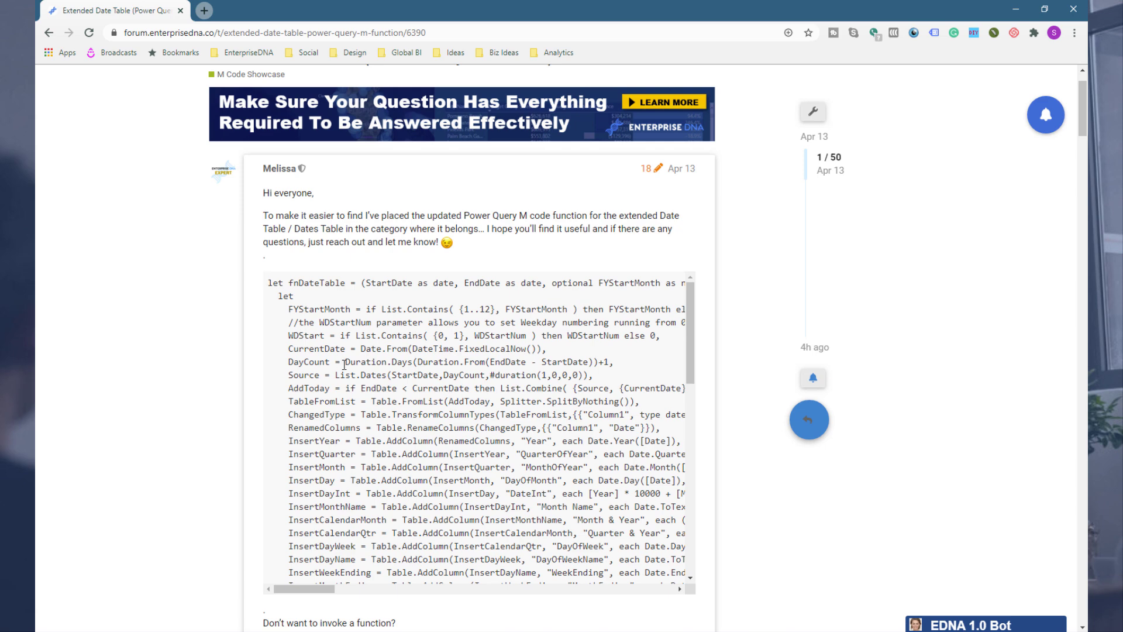
{"action": "scroll", "scroll_direction": "down", "scroll_amount": 3}
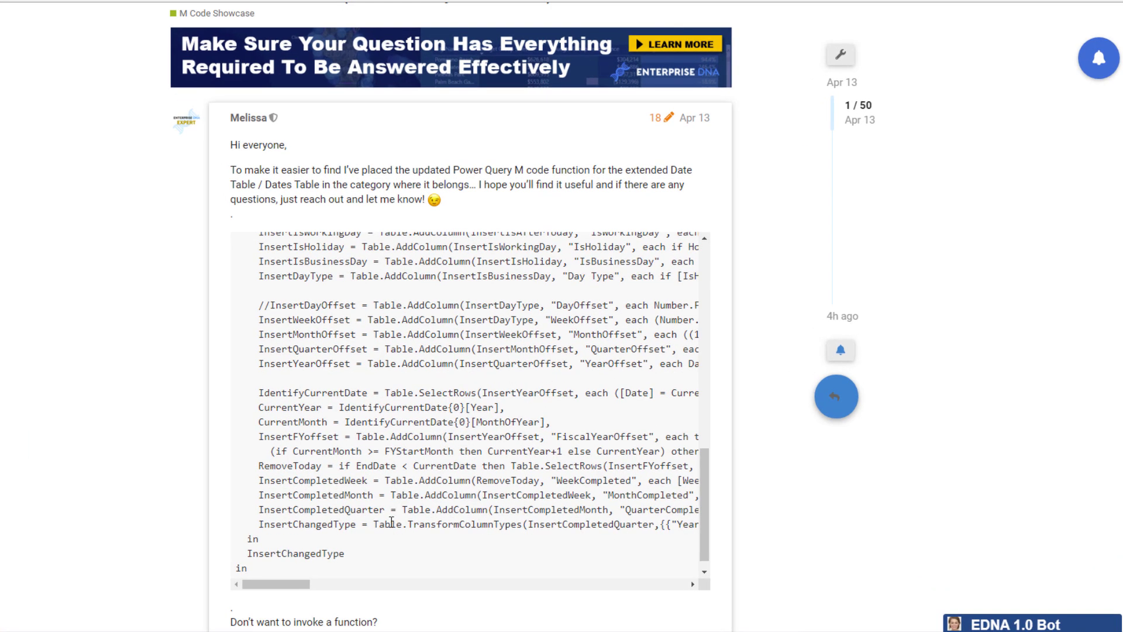
{"action": "scroll", "scroll_direction": "up", "scroll_amount": 3}
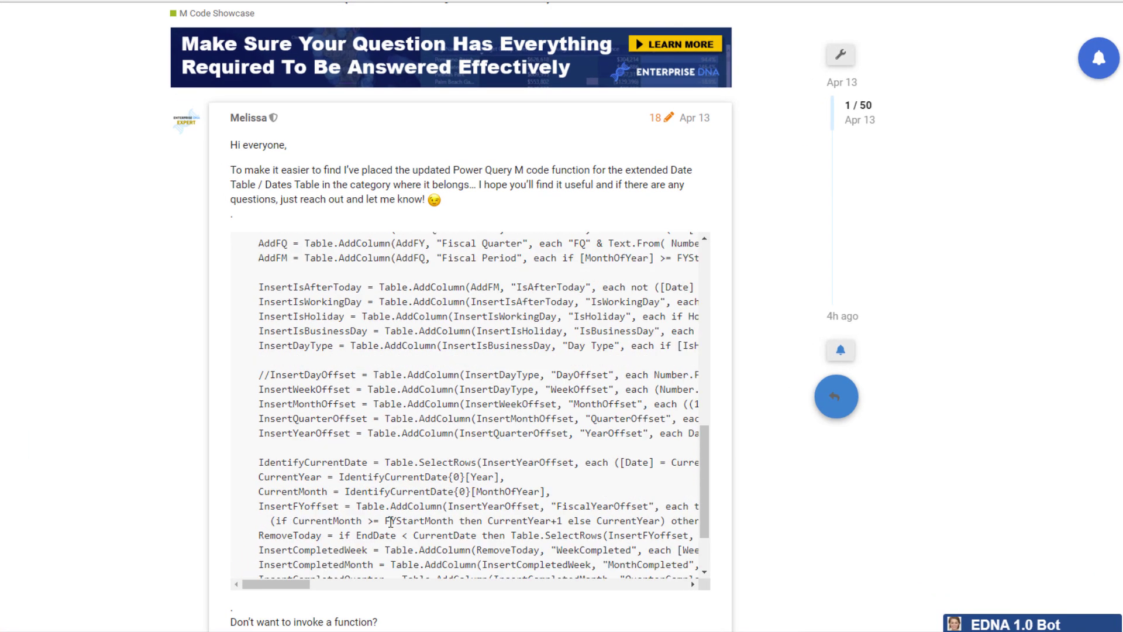
{"action": "scroll", "scroll_direction": "up", "scroll_amount": 3}
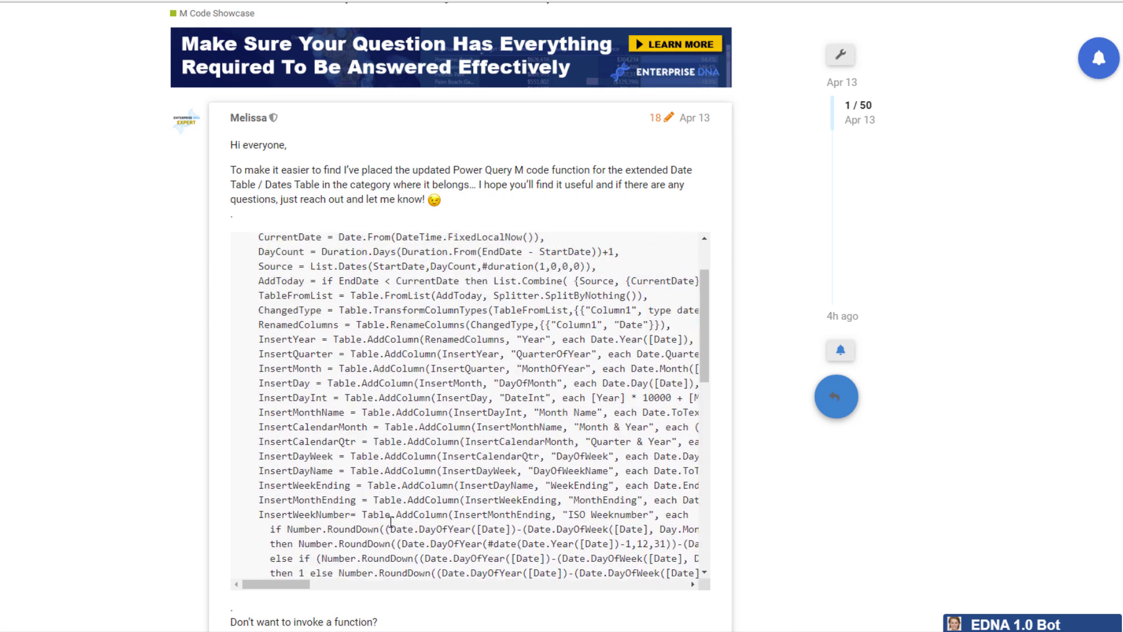
{"action": "scroll", "scroll_direction": "up", "scroll_amount": 3}
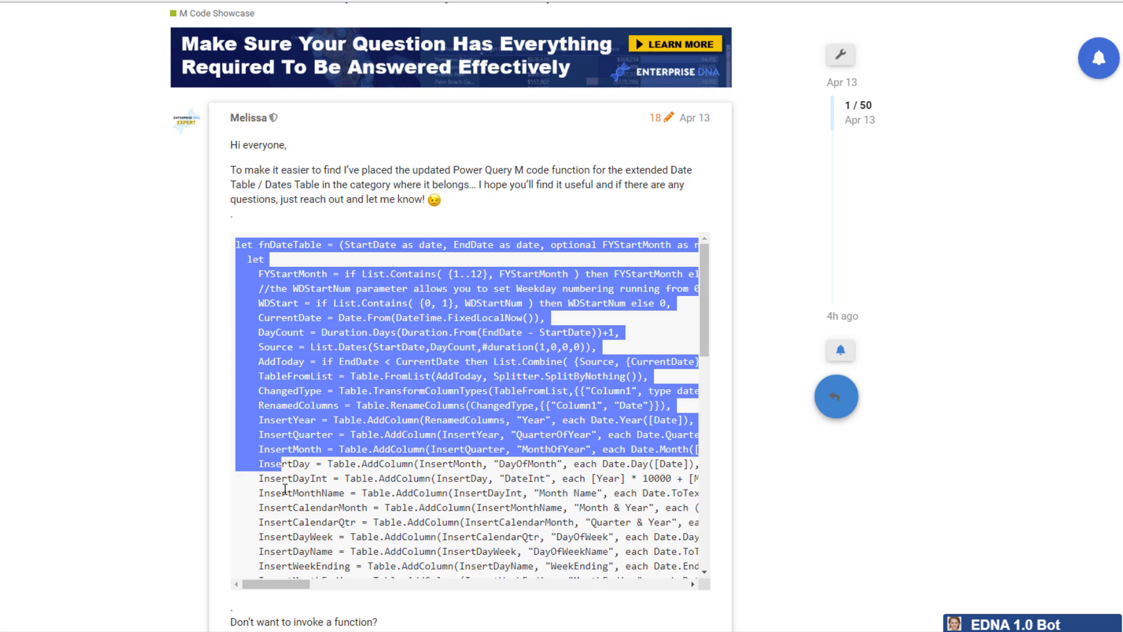
{"action": "scroll", "scroll_direction": "down", "scroll_amount": 3}
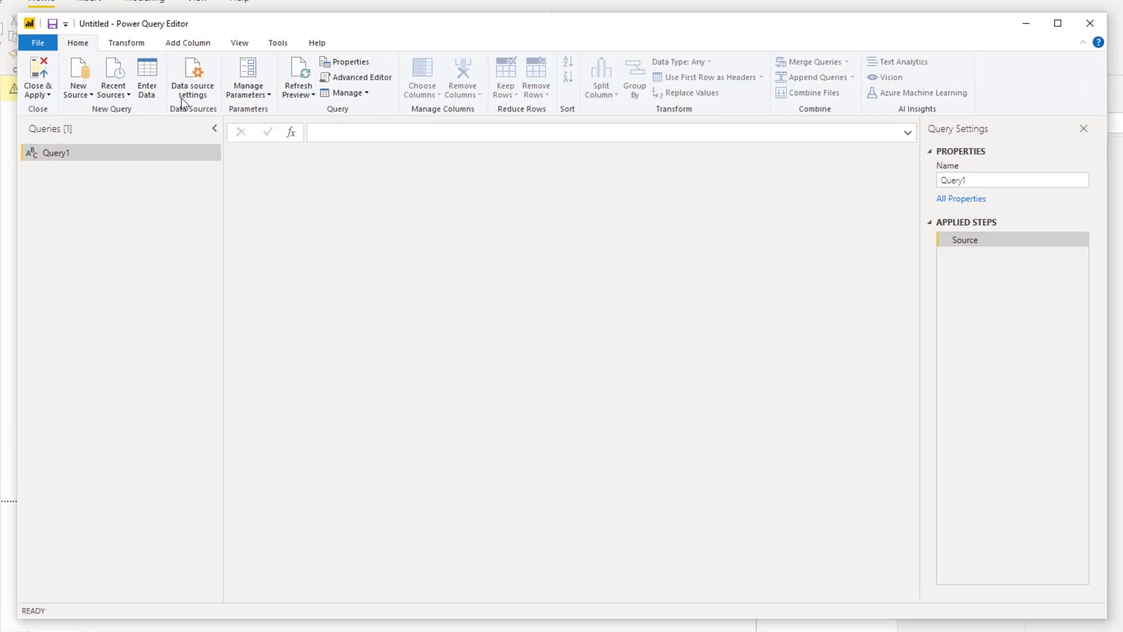
{"action": "mouse_move", "coordinate": [360, 75]}
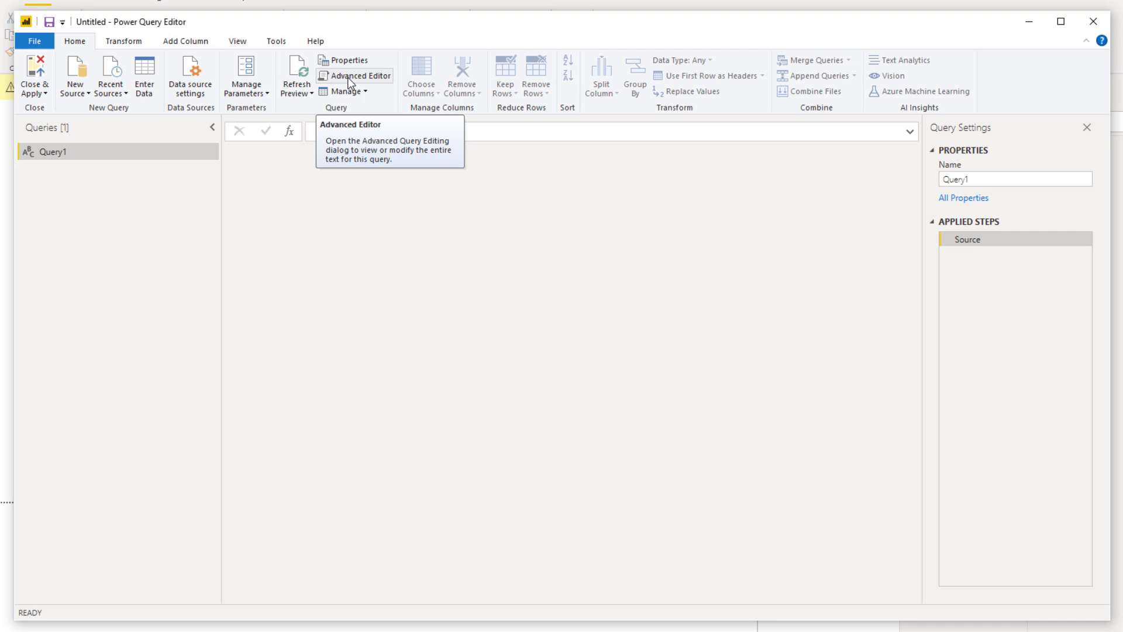
- Replace Query1's code with the pasted fnDateTable M function in Advanced Editor
{"action": "left_click", "coordinate": [354, 75]}
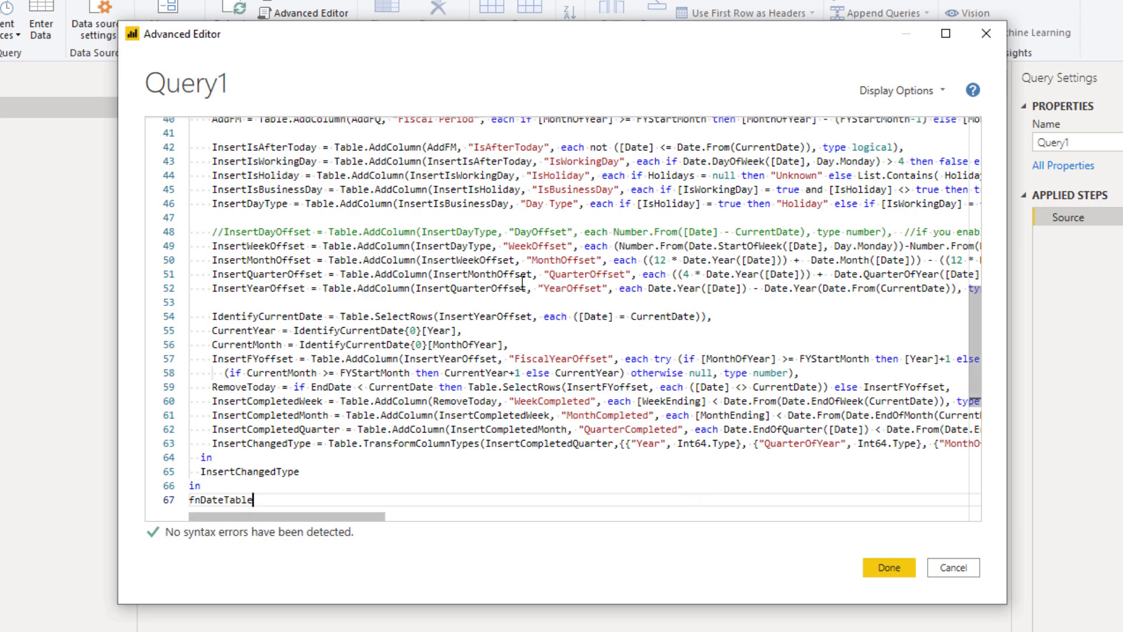
{"action": "left_click", "coordinate": [888, 567]}
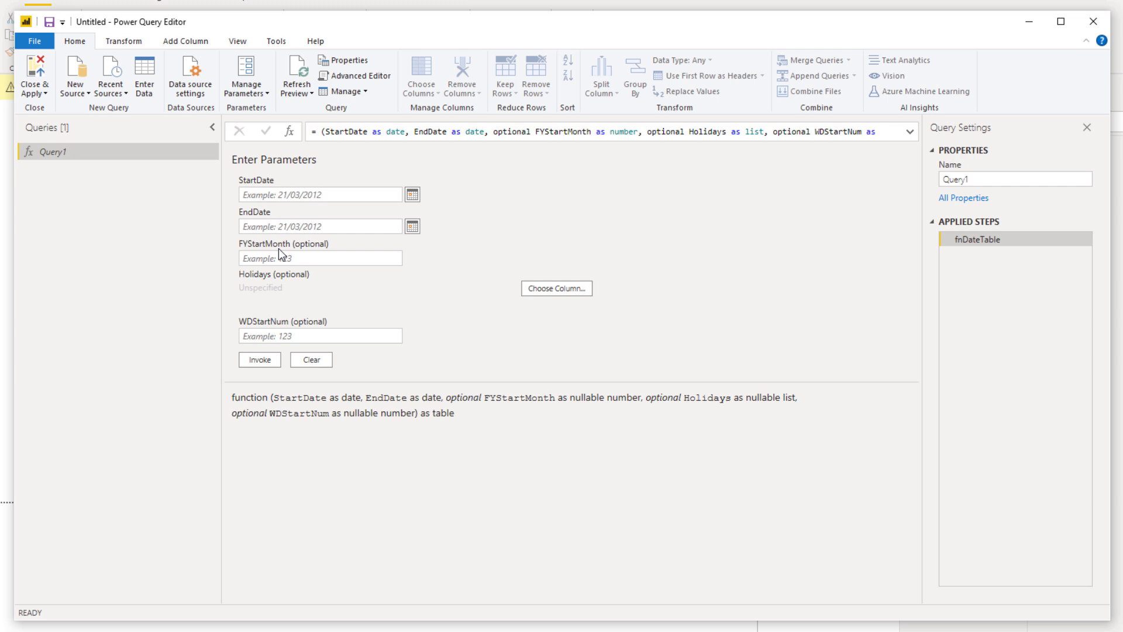
- Enter StartDate 1/1/2018, EndDate 31/12/2022, FYStartMonth 7 and WDStartNum 1
{"action": "left_click", "coordinate": [319, 194]}
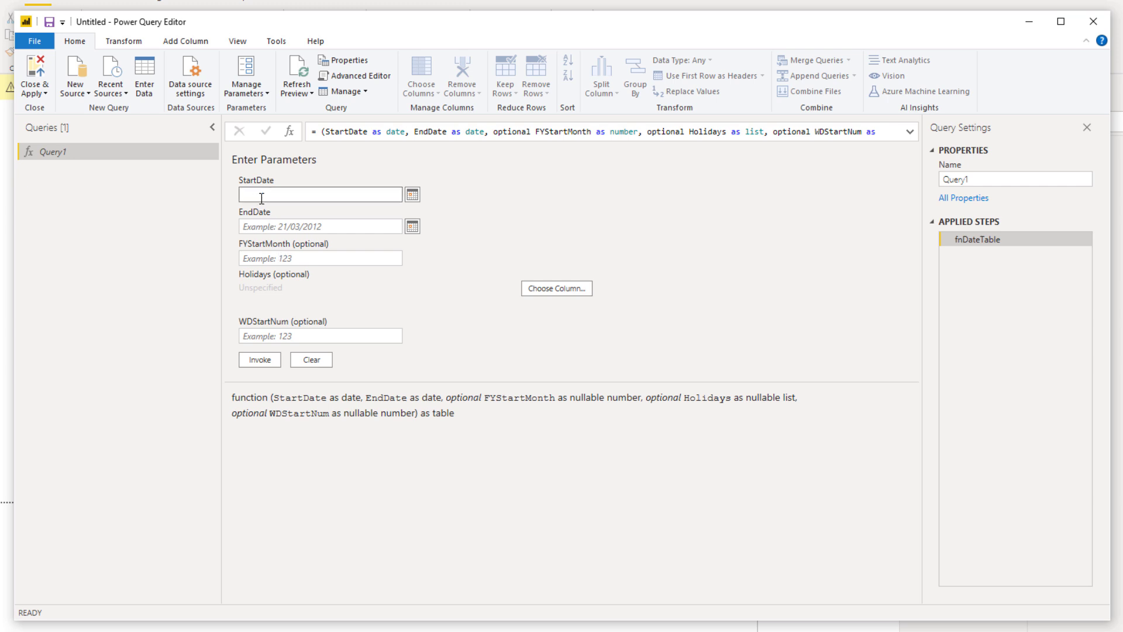
{"action": "type", "text": "1/1/2018"}
{"action": "left_click", "coordinate": [321, 226]}
{"action": "type", "text": "31"}
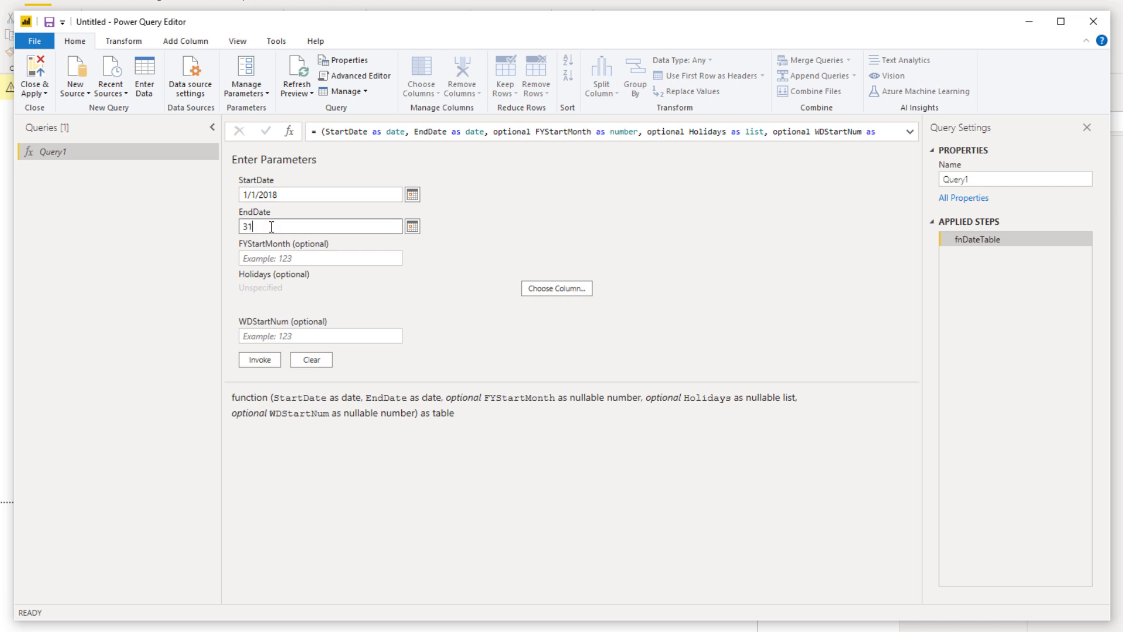
{"action": "type", "text": "/12/20"}
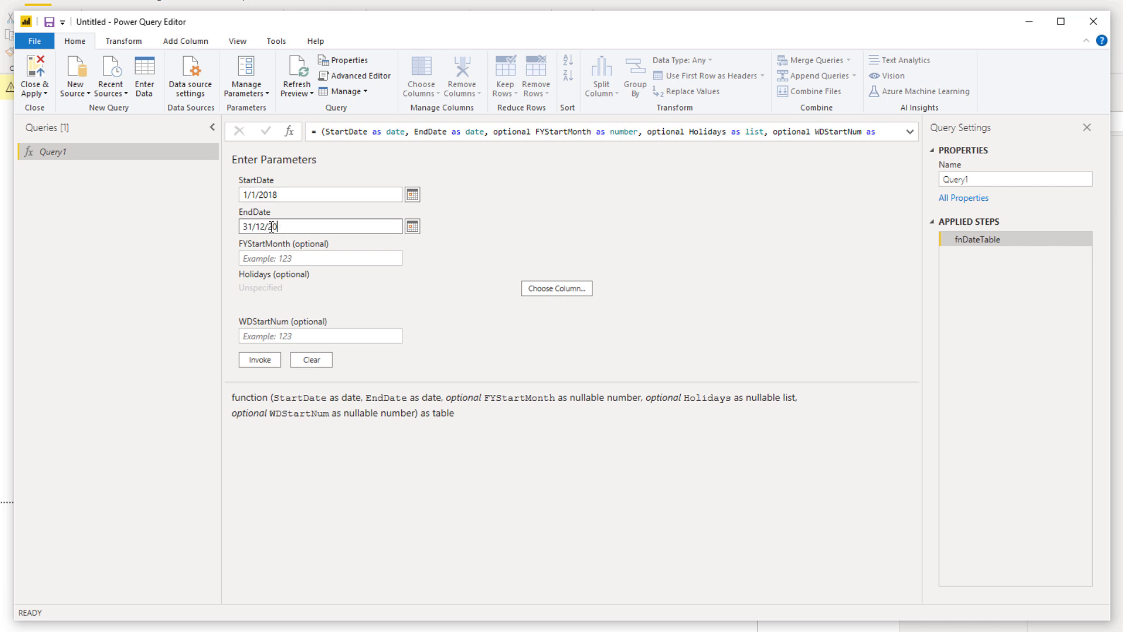
{"action": "type", "text": "22"}
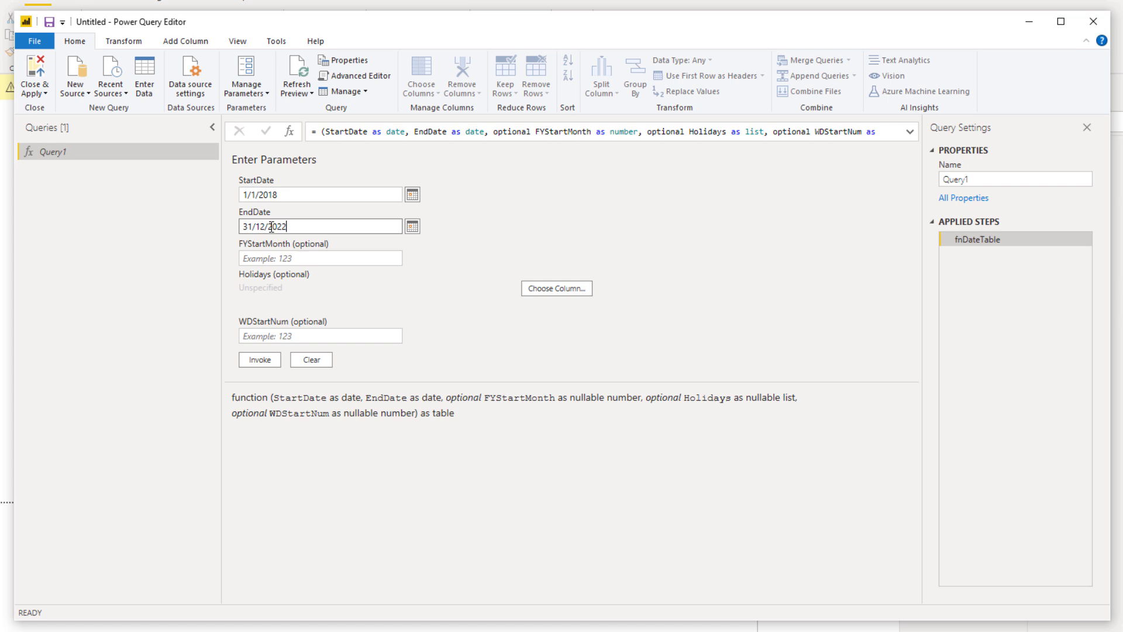
{"action": "left_click", "coordinate": [320, 258]}
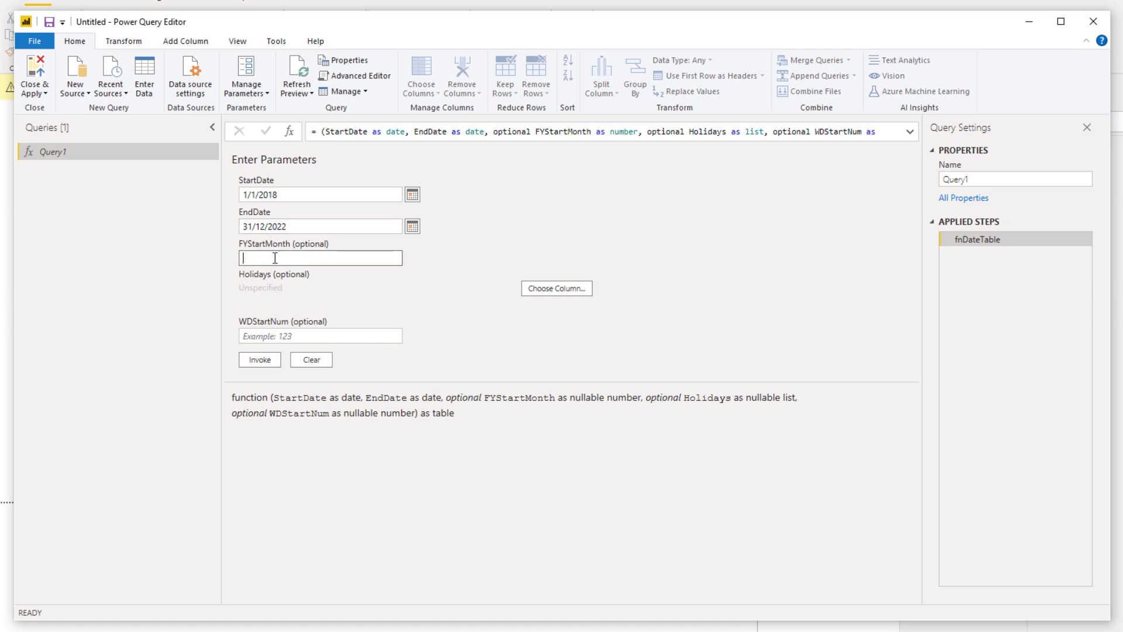
{"action": "type", "text": "7"}
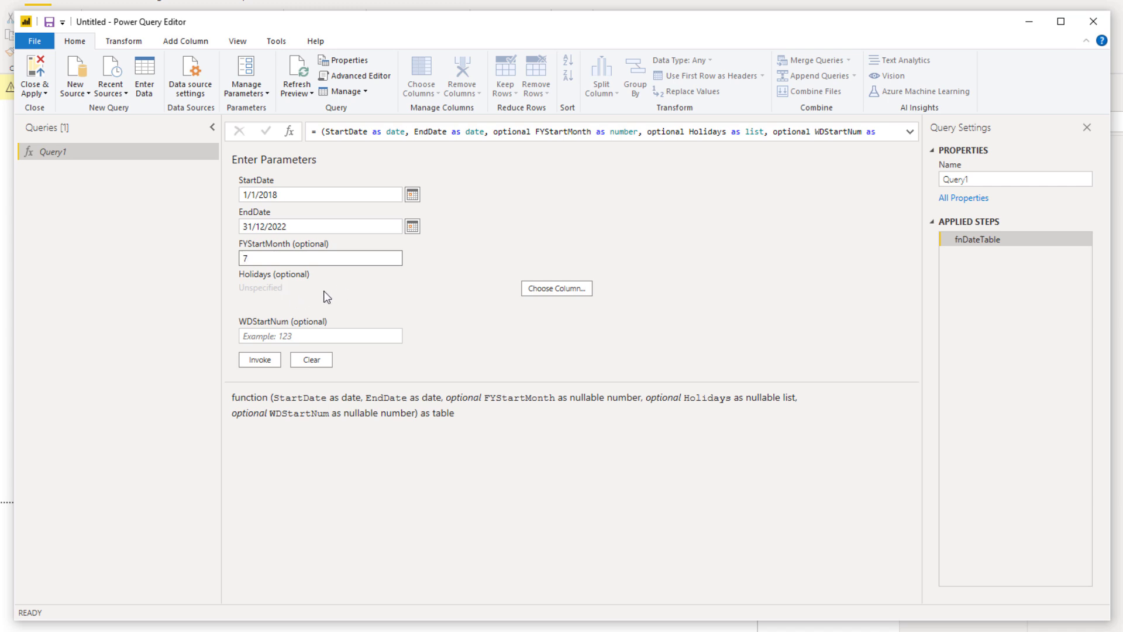
{"action": "mouse_move", "coordinate": [258, 289]}
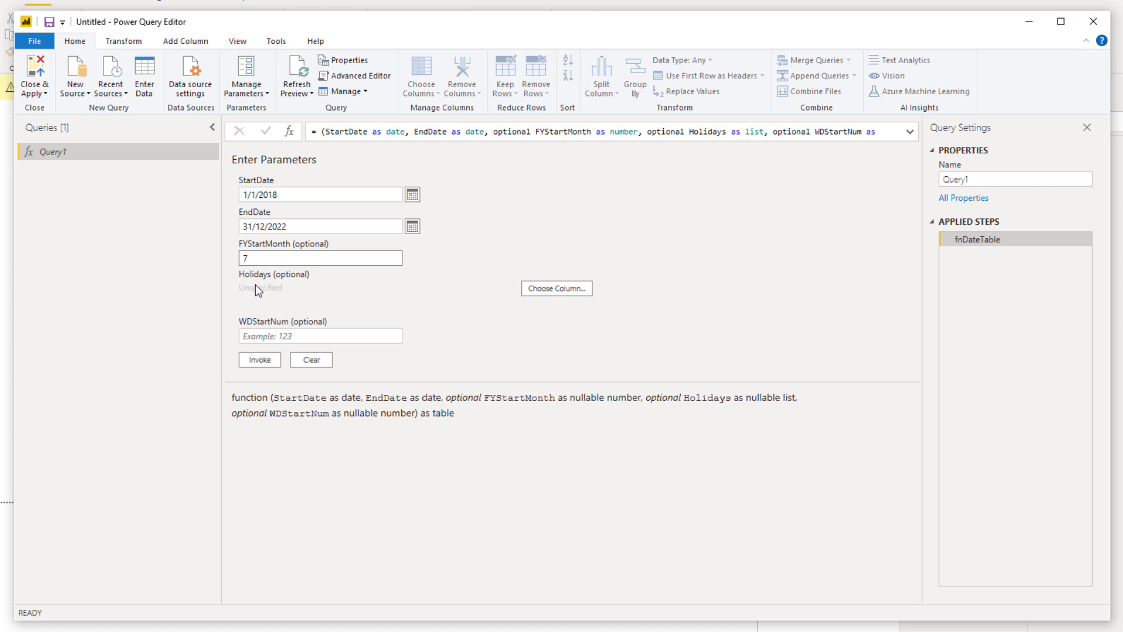
{"action": "mouse_move", "coordinate": [263, 289]}
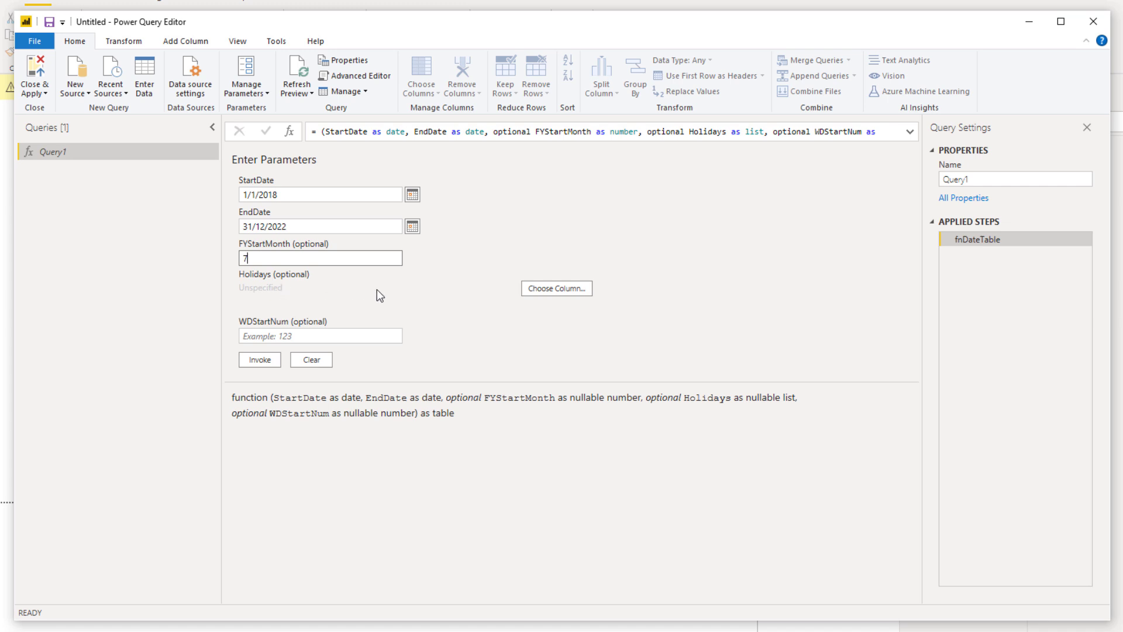
{"action": "mouse_move", "coordinate": [506, 304]}
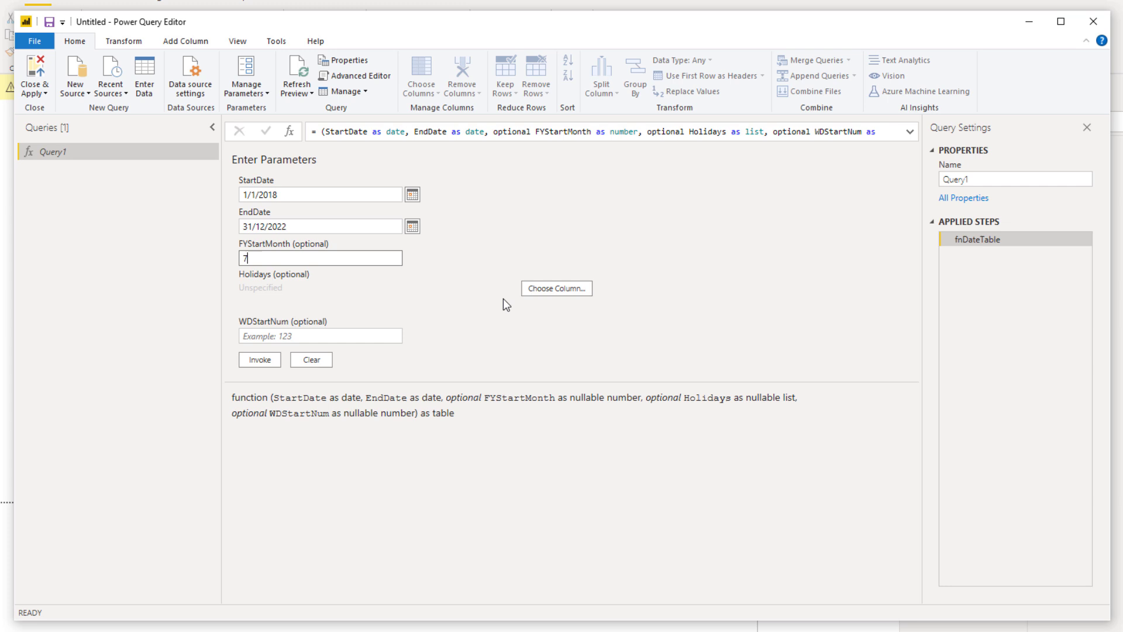
{"action": "mouse_move", "coordinate": [444, 289]}
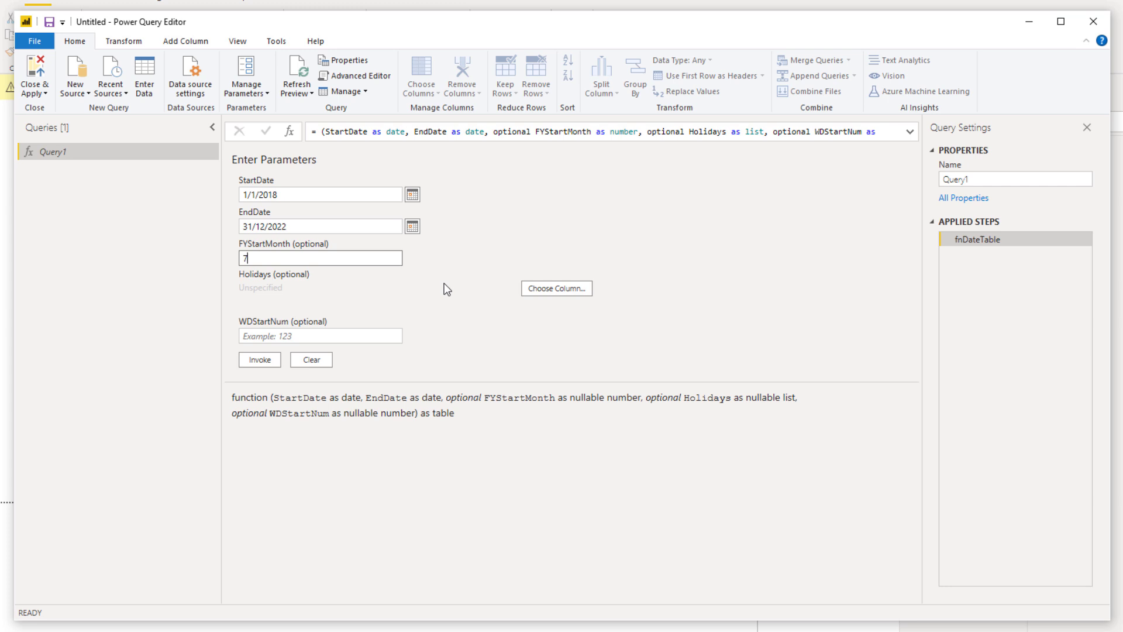
{"action": "left_click", "coordinate": [320, 335]}
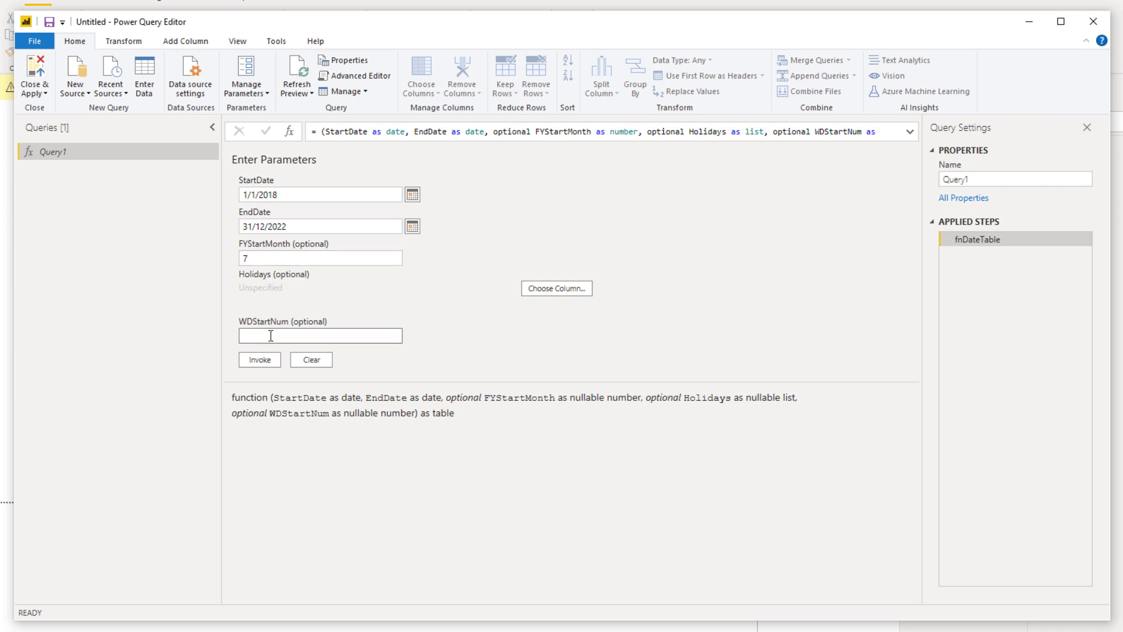
{"action": "type", "text": "1"}
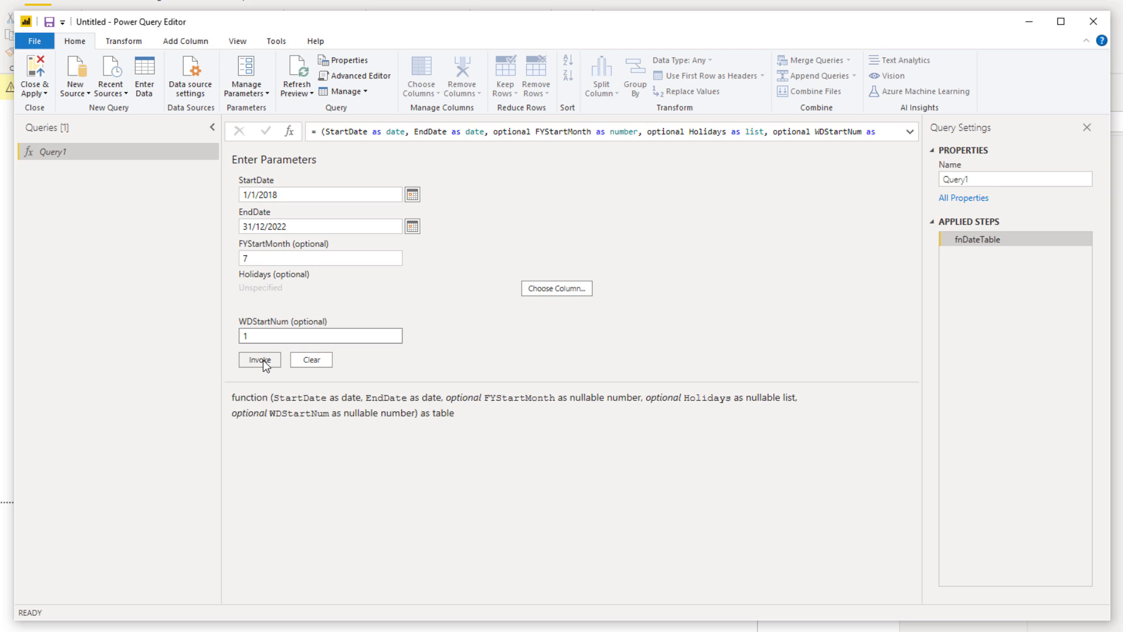
- Invoke fnDateTable and scroll across the generated offset and completion columns
{"action": "left_click", "coordinate": [259, 360]}
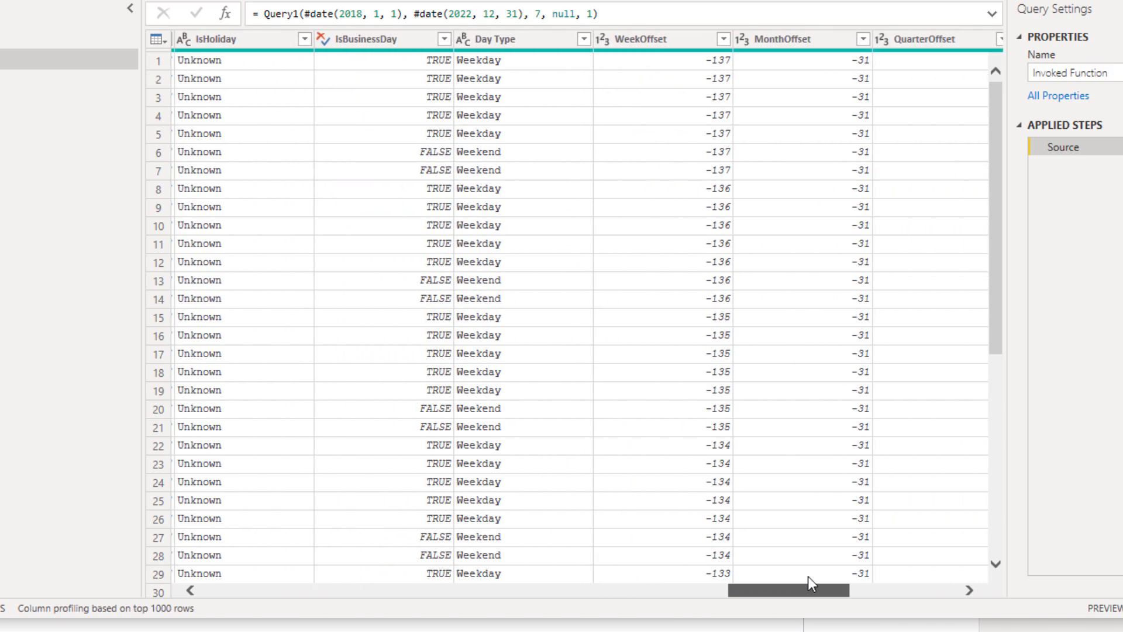
{"action": "scroll", "scroll_direction": "right", "scroll_amount": 3}
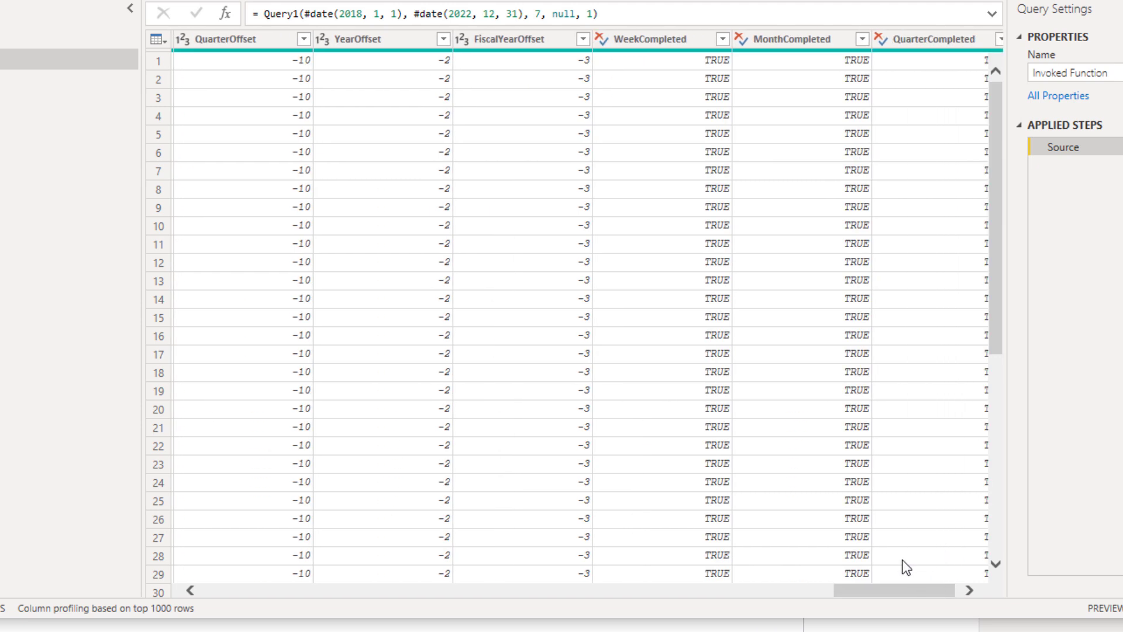
{"action": "mouse_move", "coordinate": [864, 530]}
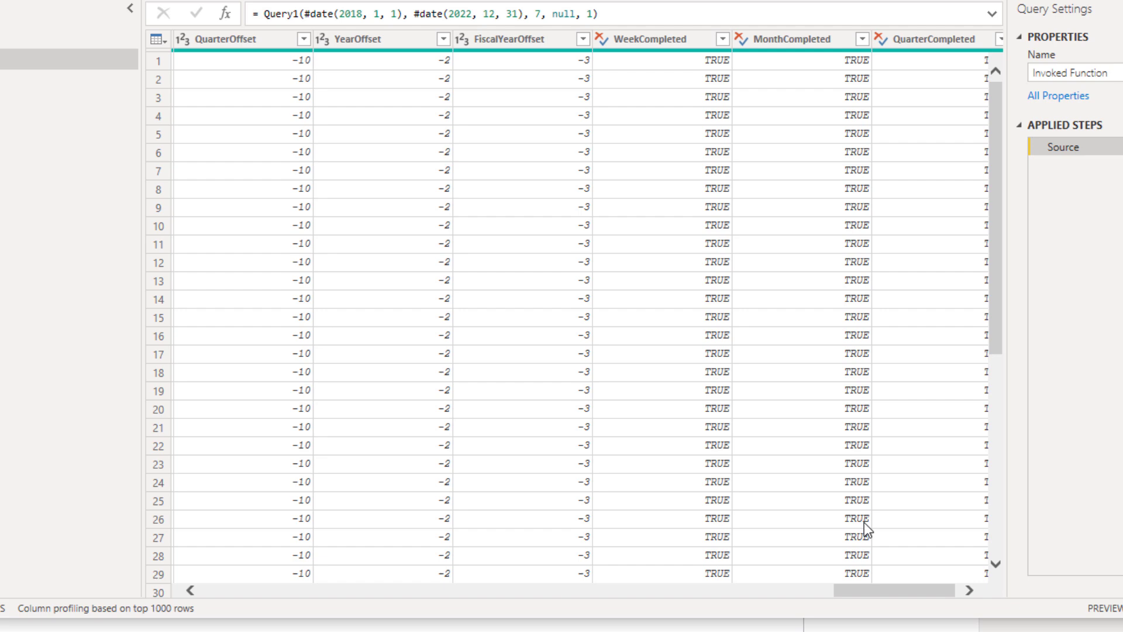
{"action": "mouse_move", "coordinate": [910, 600]}
{"action": "type", "text": "Dates"}
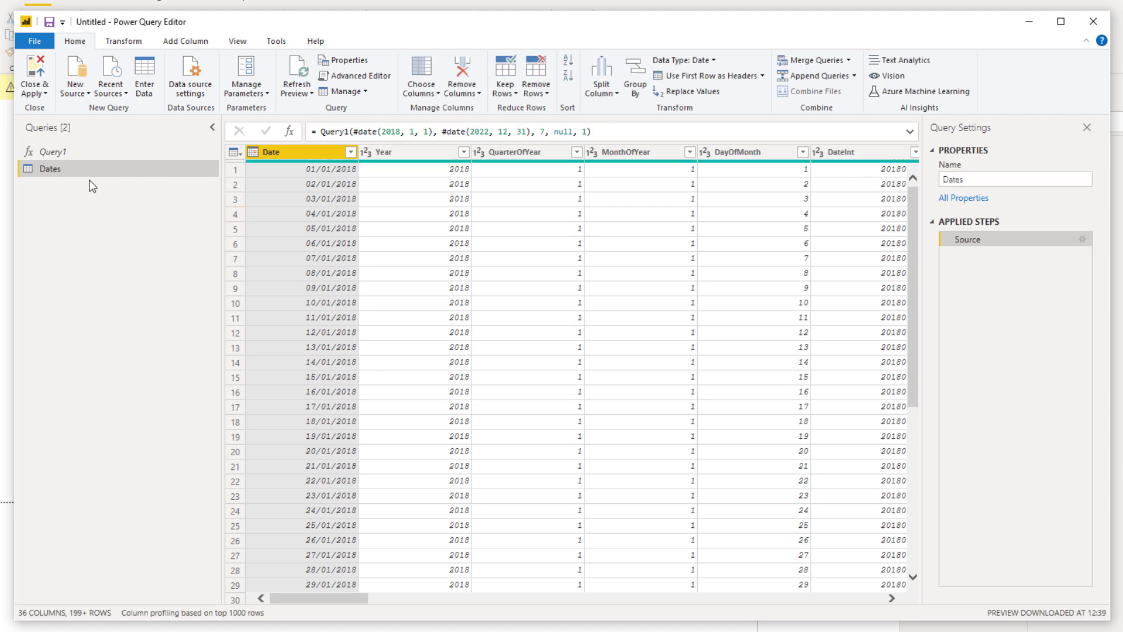
- Rename the function query to 'Dates Query' and preview the Dates table query
{"action": "left_click", "coordinate": [50, 151]}
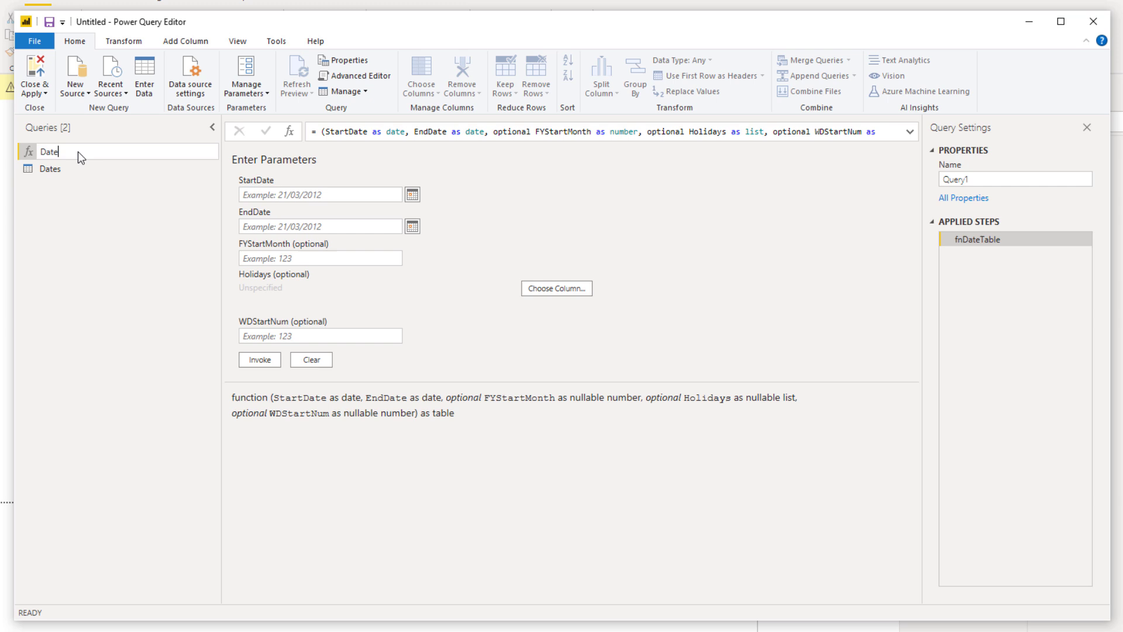
{"action": "type", "text": "Query"}
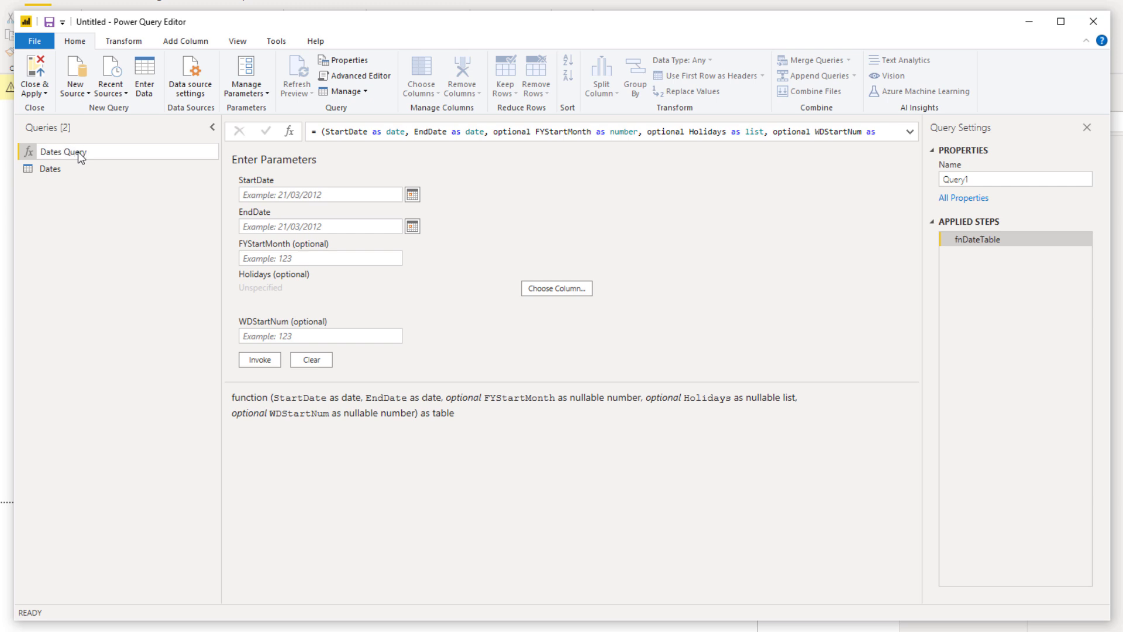
{"action": "left_click", "coordinate": [61, 151]}
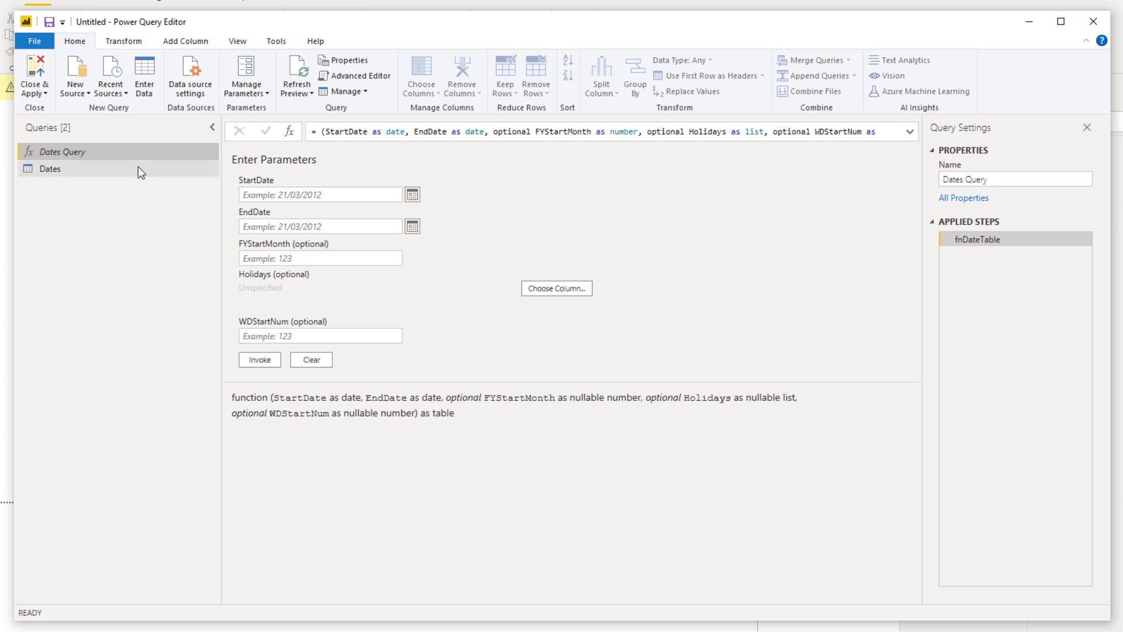
{"action": "left_click", "coordinate": [49, 169]}
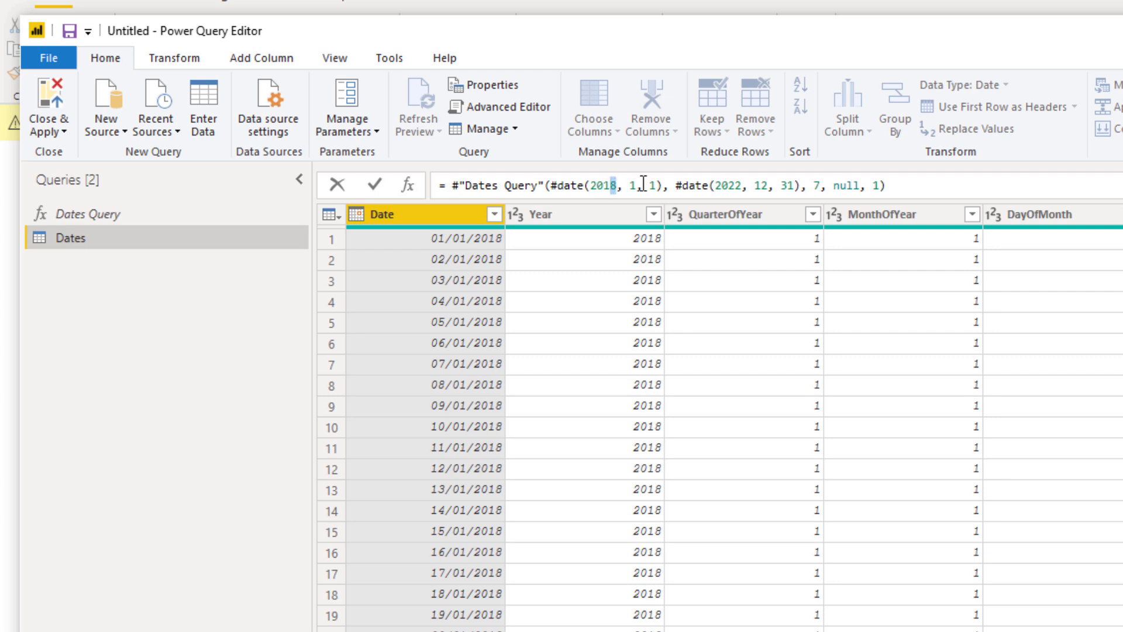
- Change the Dates formula's range to #date(2017, 1, 1) through #date(2023, 12, 31)
{"action": "type", "text": "2017"}
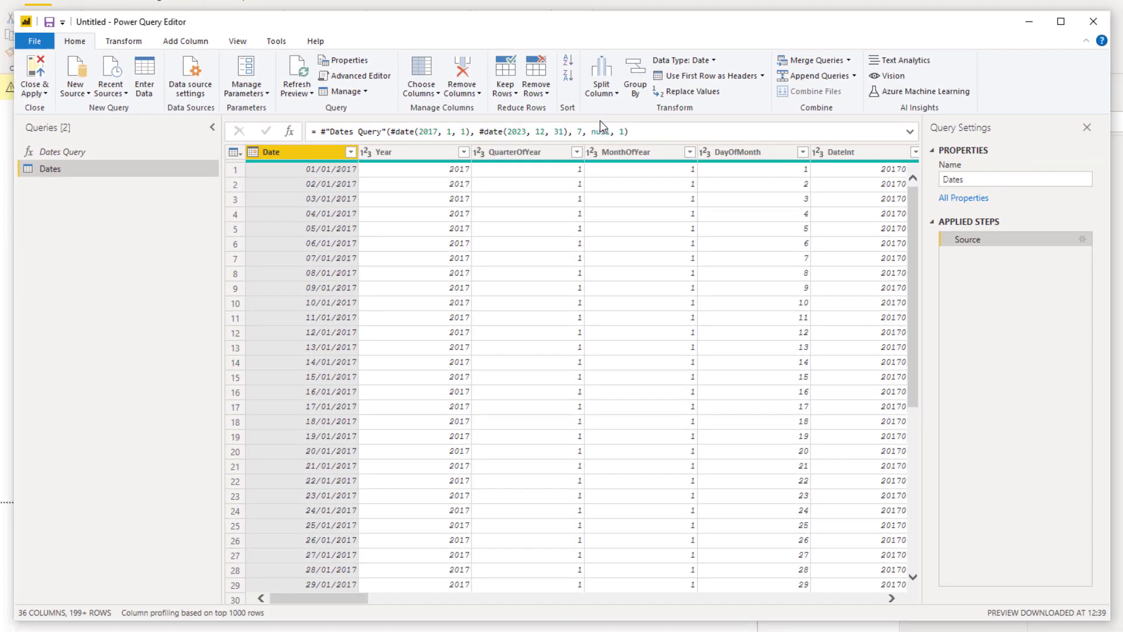
{"action": "mouse_move", "coordinate": [319, 393]}
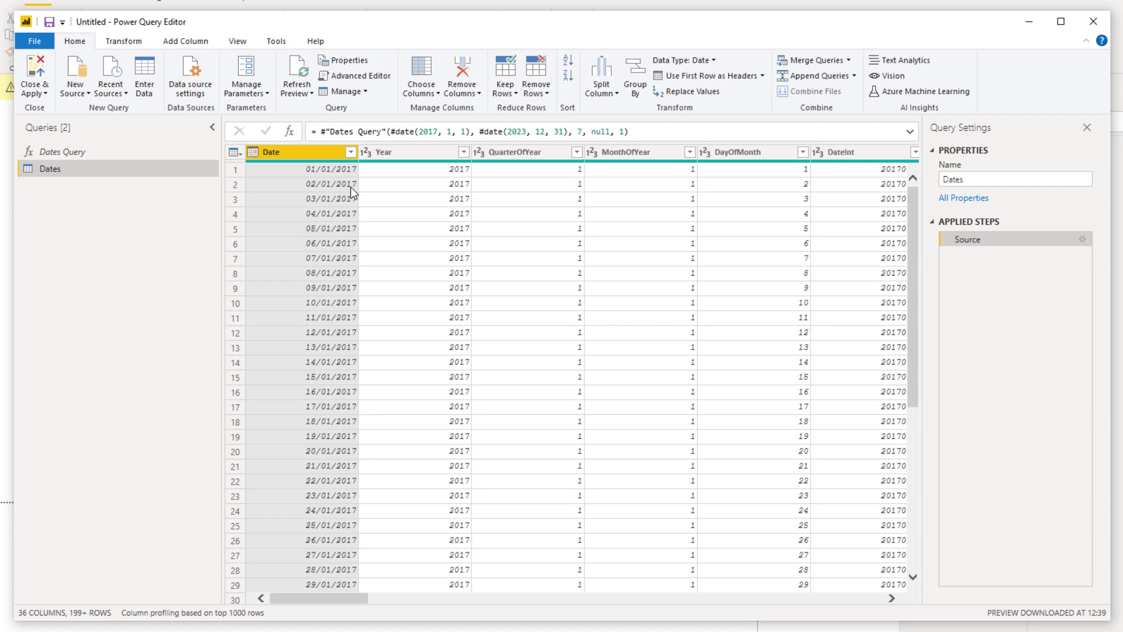
{"action": "mouse_move", "coordinate": [35, 72]}
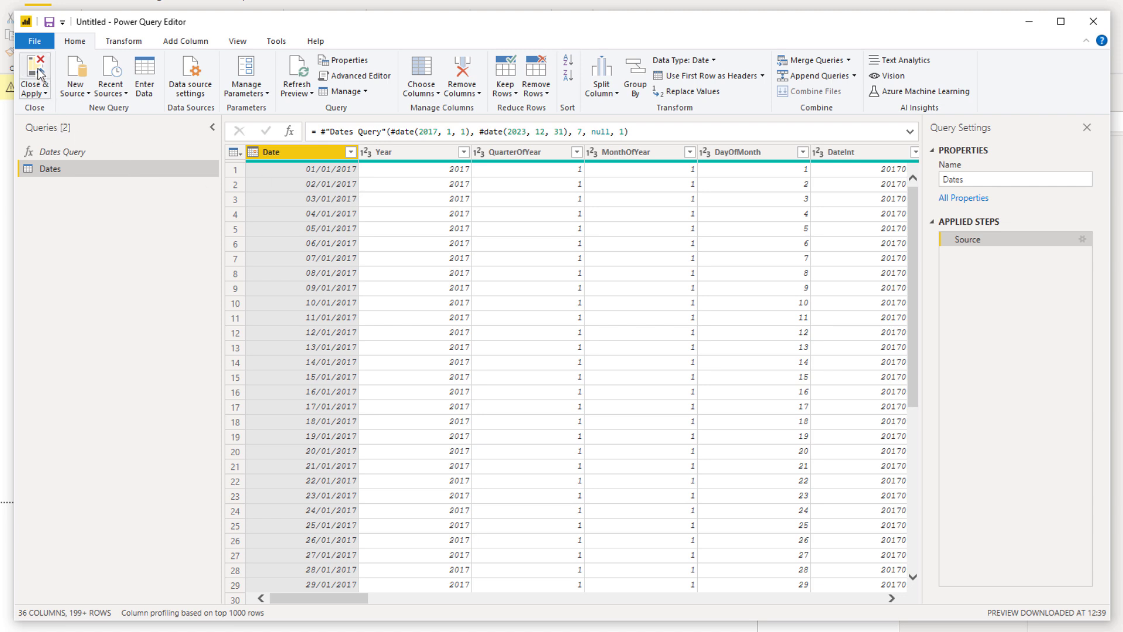
{"action": "mouse_move", "coordinate": [34, 74]}
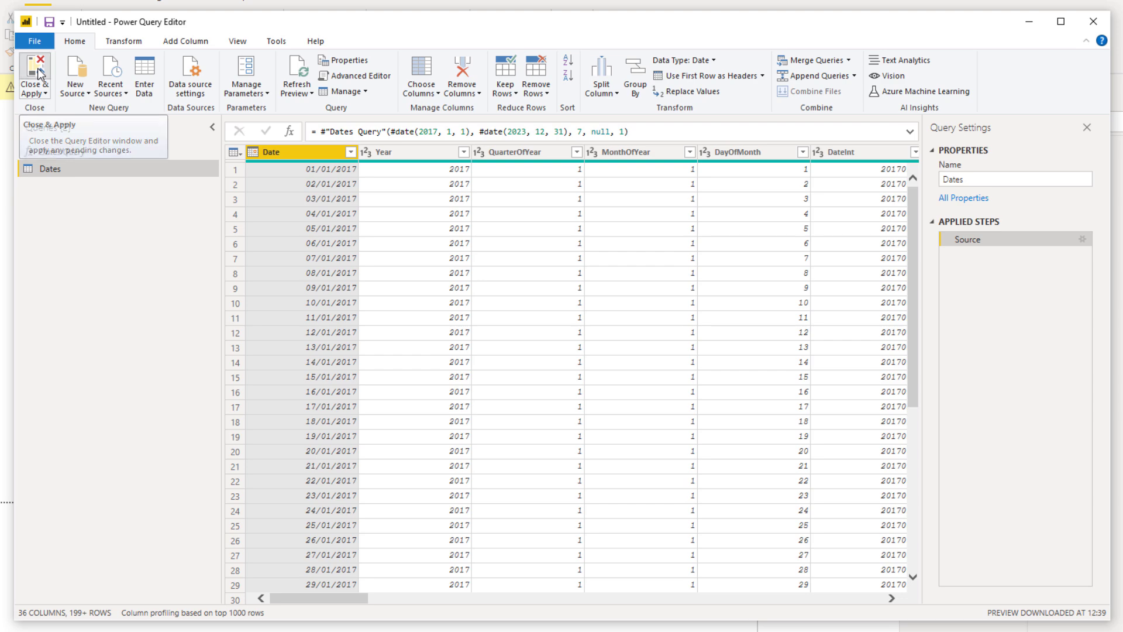
- Apply the query changes, then scroll across the Dates table's columns in Data view
{"action": "left_click", "coordinate": [33, 75]}
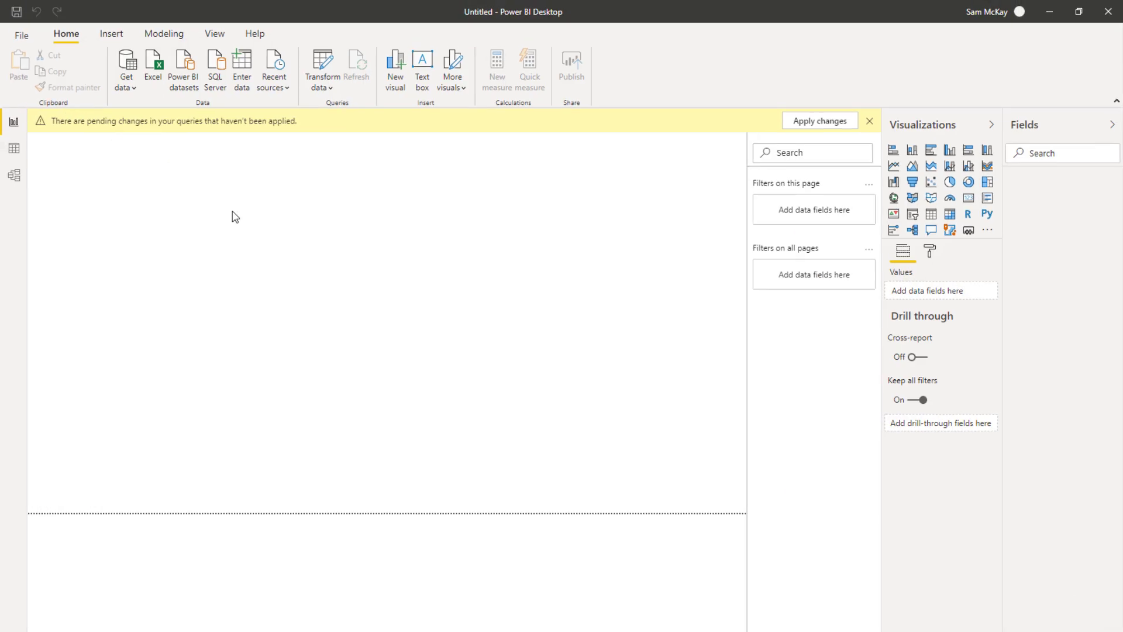
{"action": "left_click", "coordinate": [821, 120]}
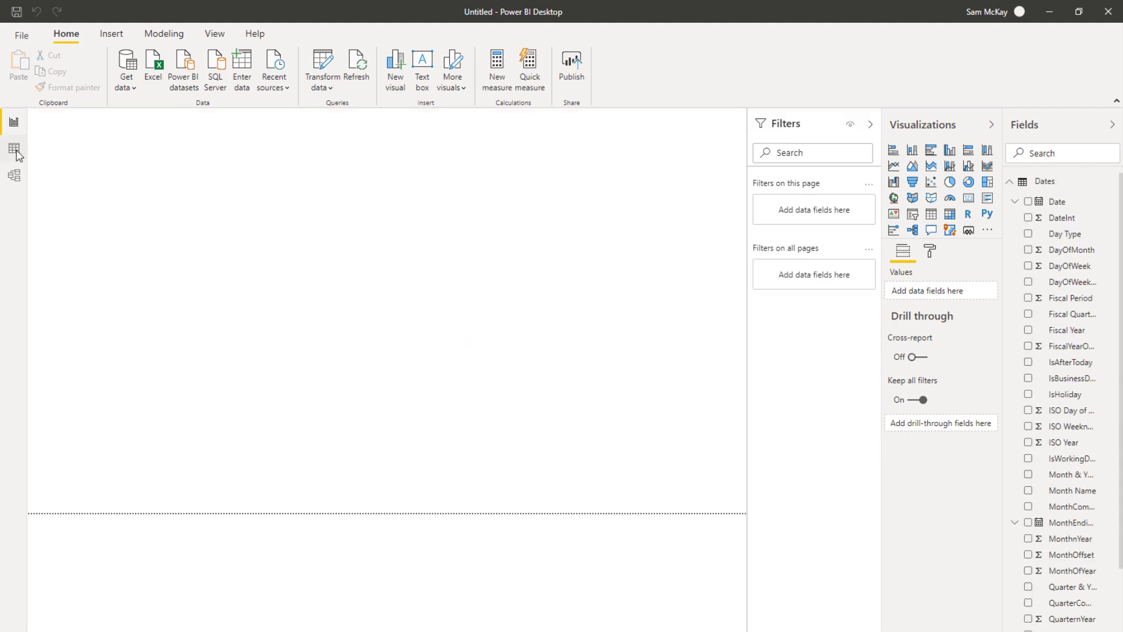
{"action": "left_click", "coordinate": [14, 148]}
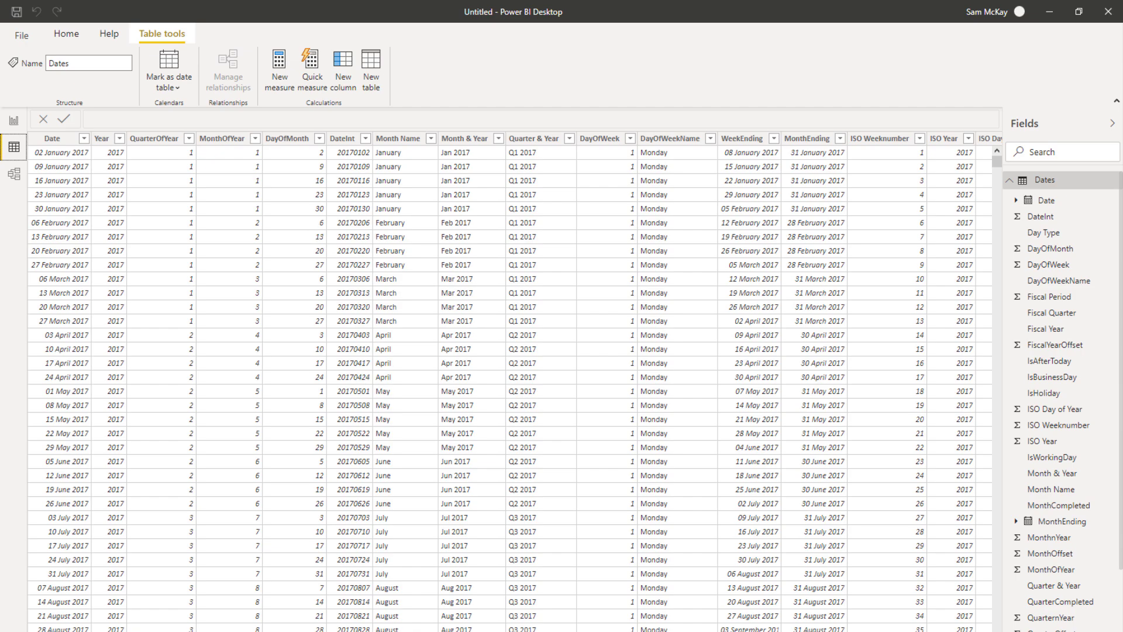
{"action": "scroll", "scroll_direction": "right", "scroll_amount": 3}
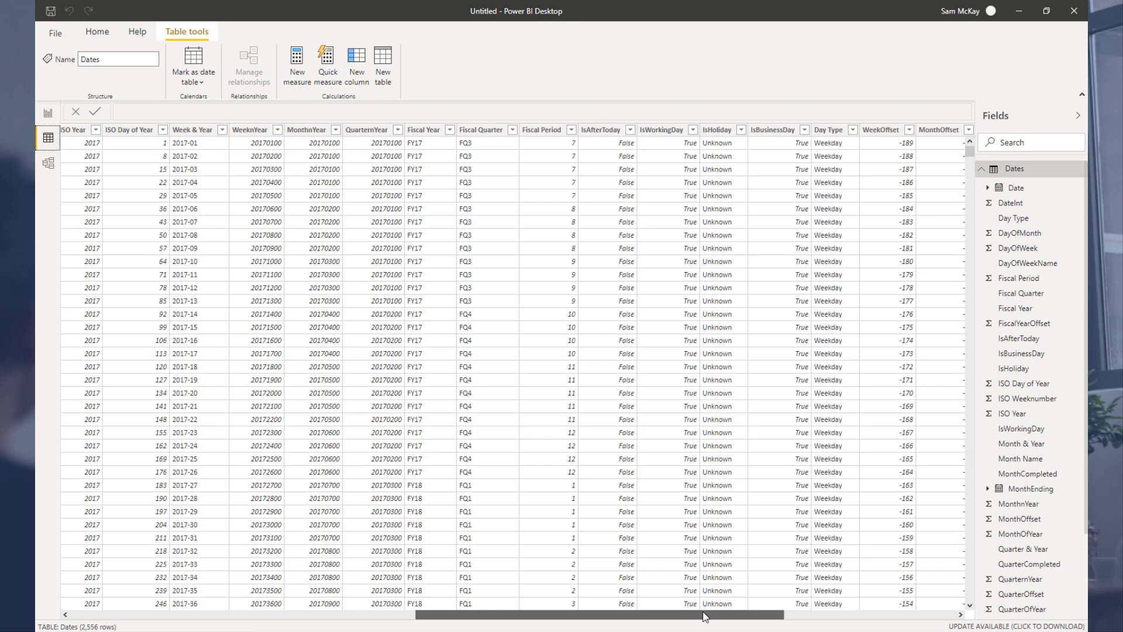
{"action": "scroll", "scroll_direction": "right", "scroll_amount": 3}
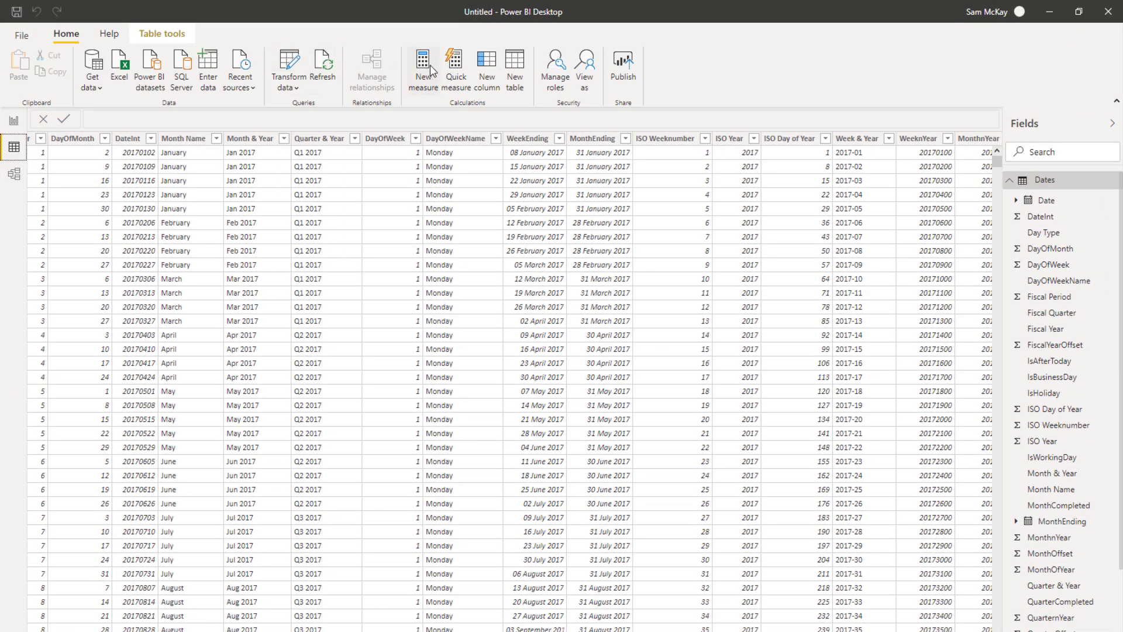
{"action": "mouse_move", "coordinate": [444, 365]}
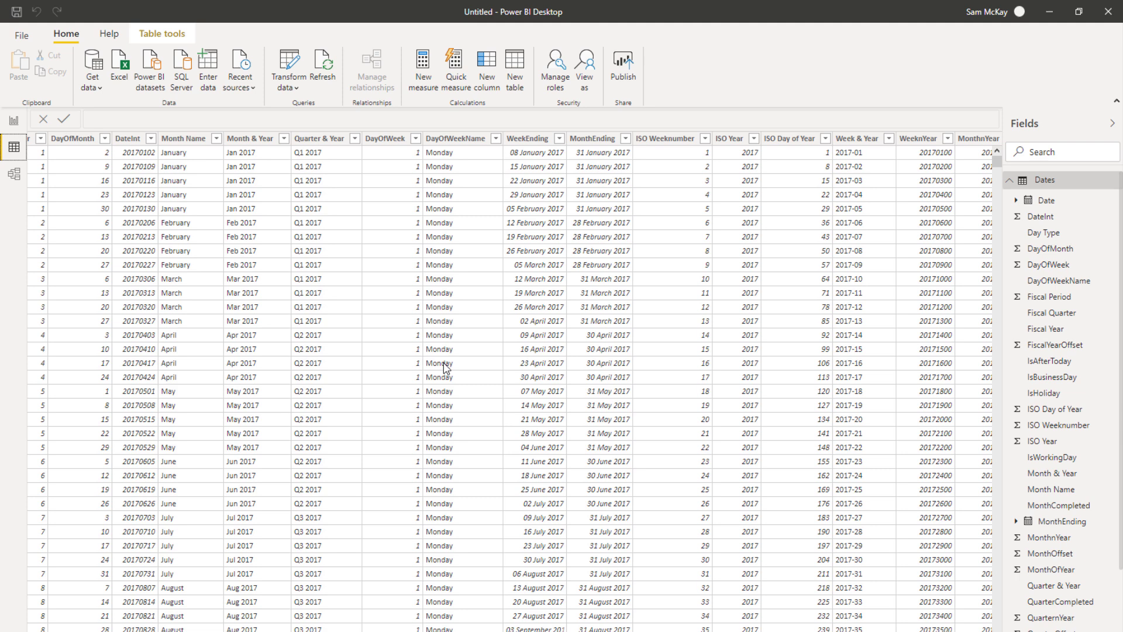
{"action": "mouse_move", "coordinate": [19, 192]}
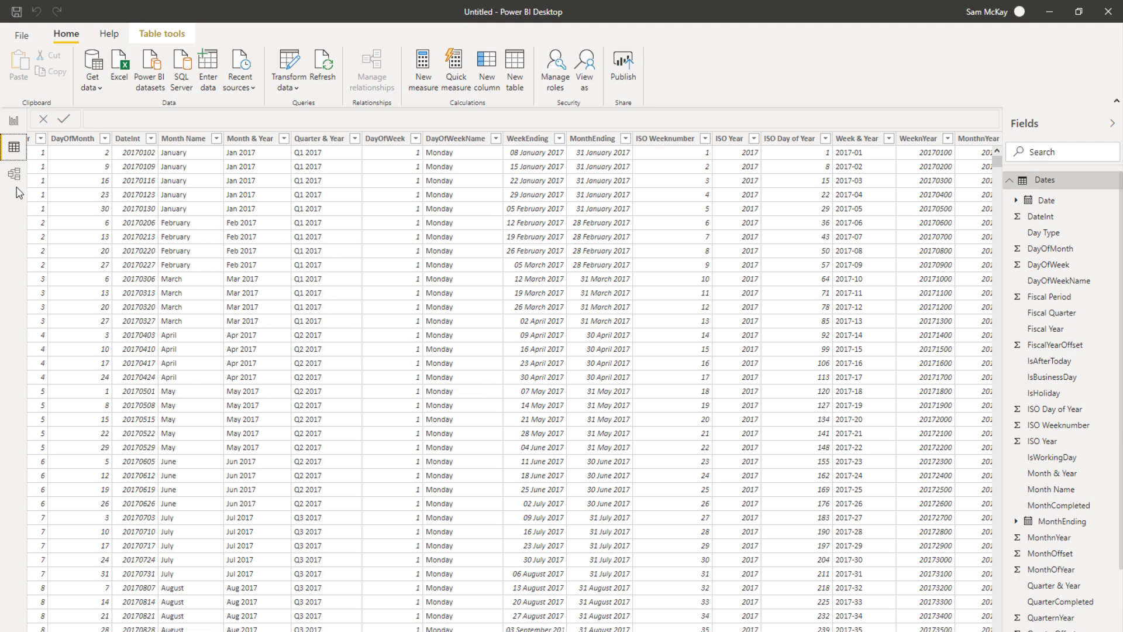
{"action": "mouse_move", "coordinate": [288, 64]}
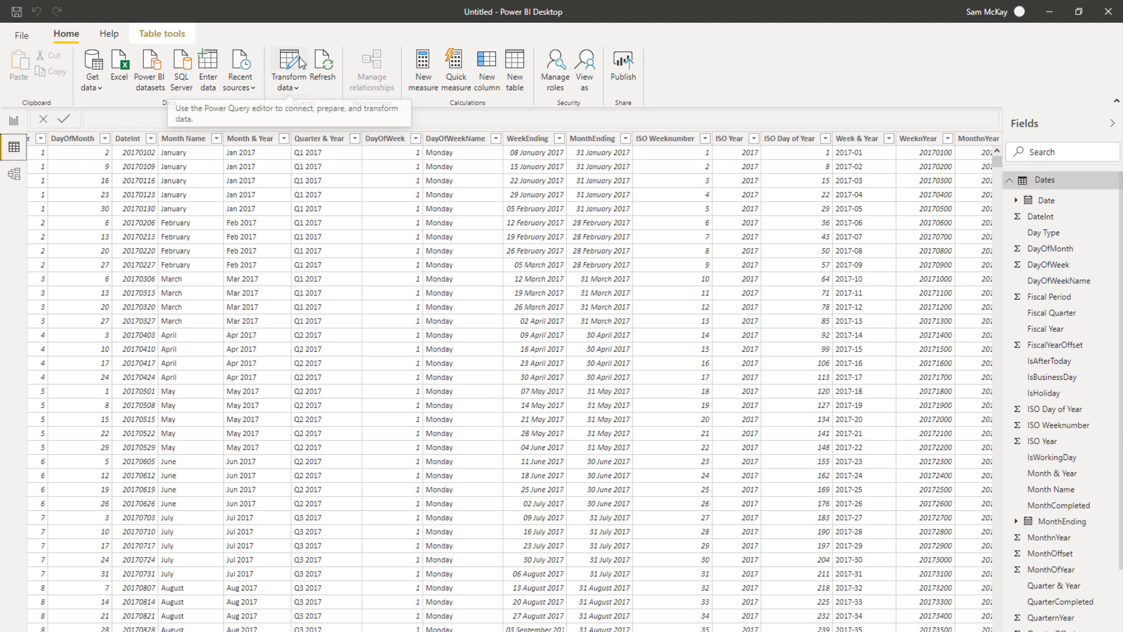
{"action": "mouse_move", "coordinate": [338, 213]}
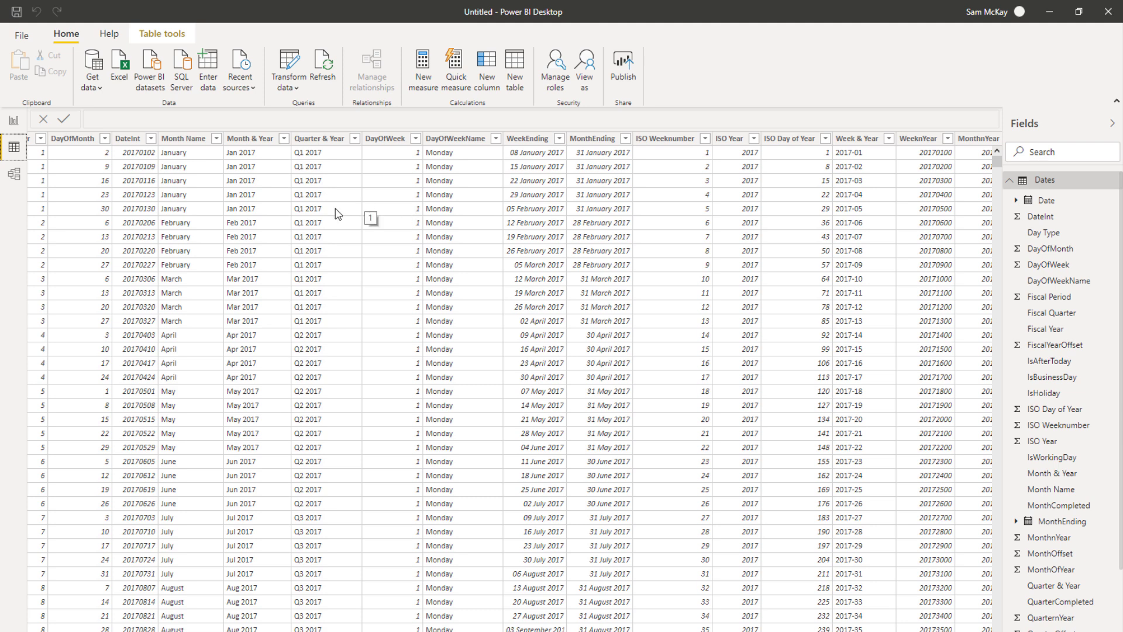
{"action": "mouse_move", "coordinate": [22, 35]}
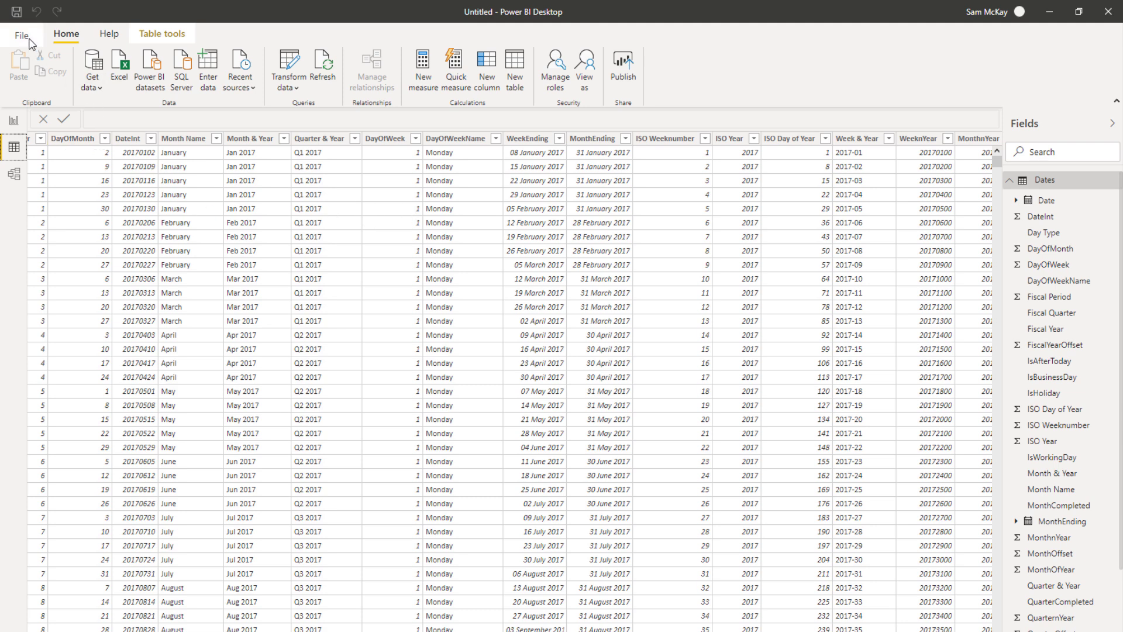
{"action": "left_click", "coordinate": [22, 35]}
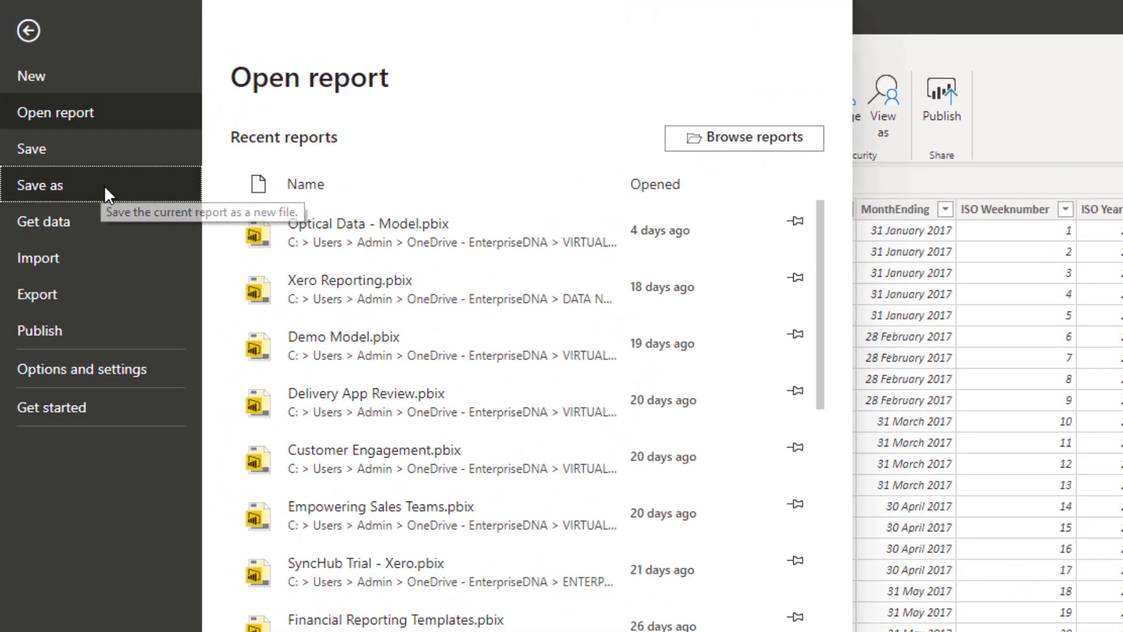
{"action": "left_click", "coordinate": [40, 185]}
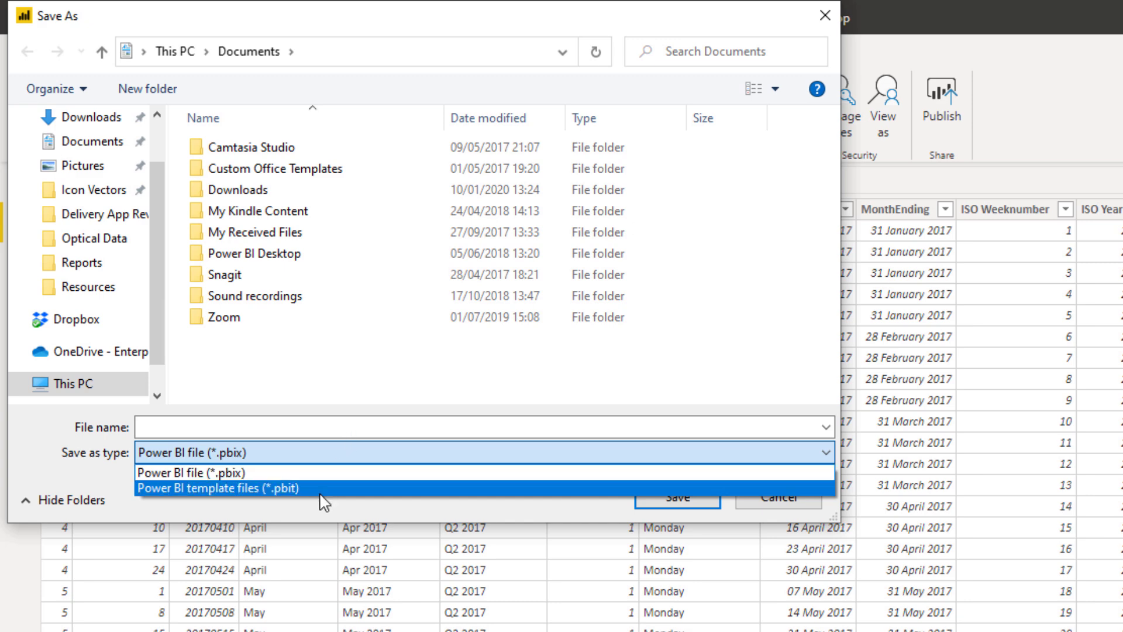
{"action": "mouse_move", "coordinate": [340, 496]}
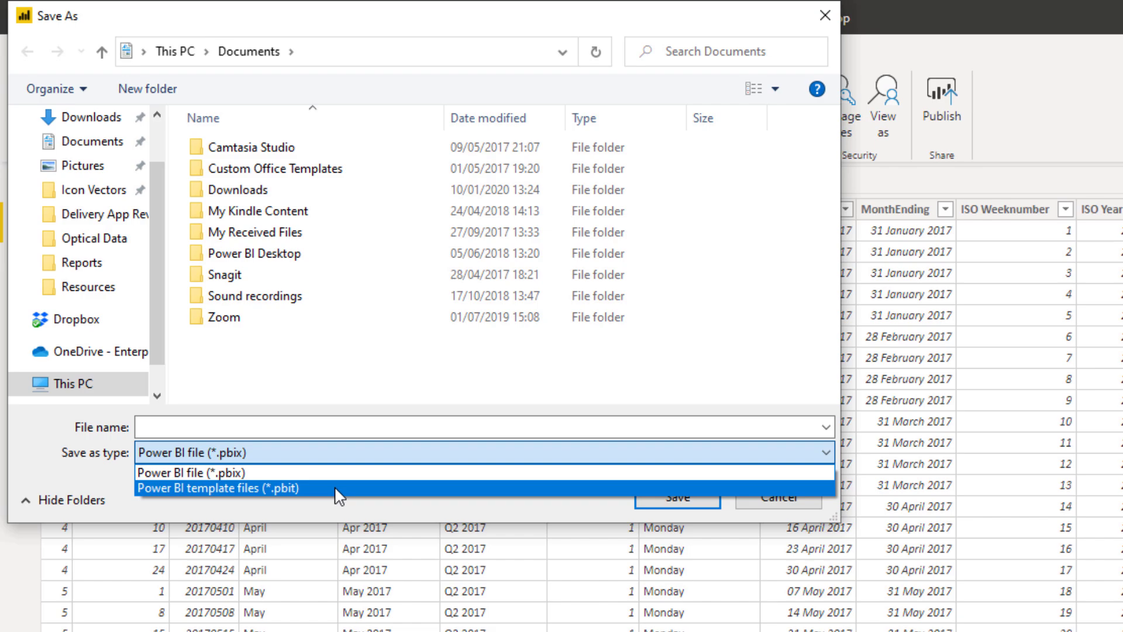
{"action": "mouse_move", "coordinate": [300, 498]}
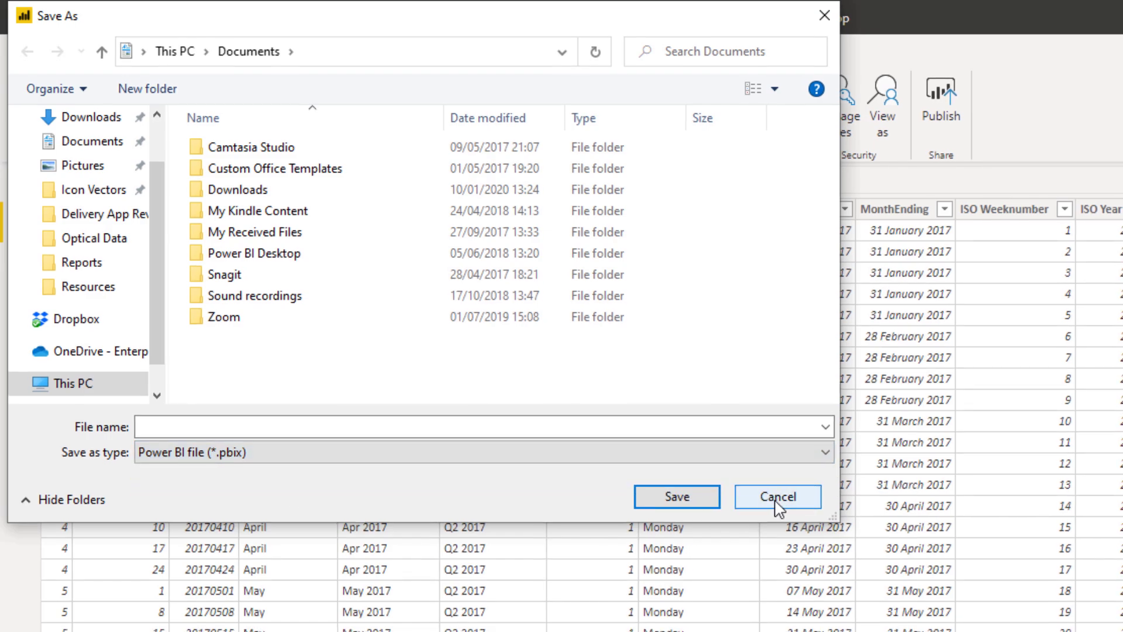
{"action": "left_click", "coordinate": [778, 495]}
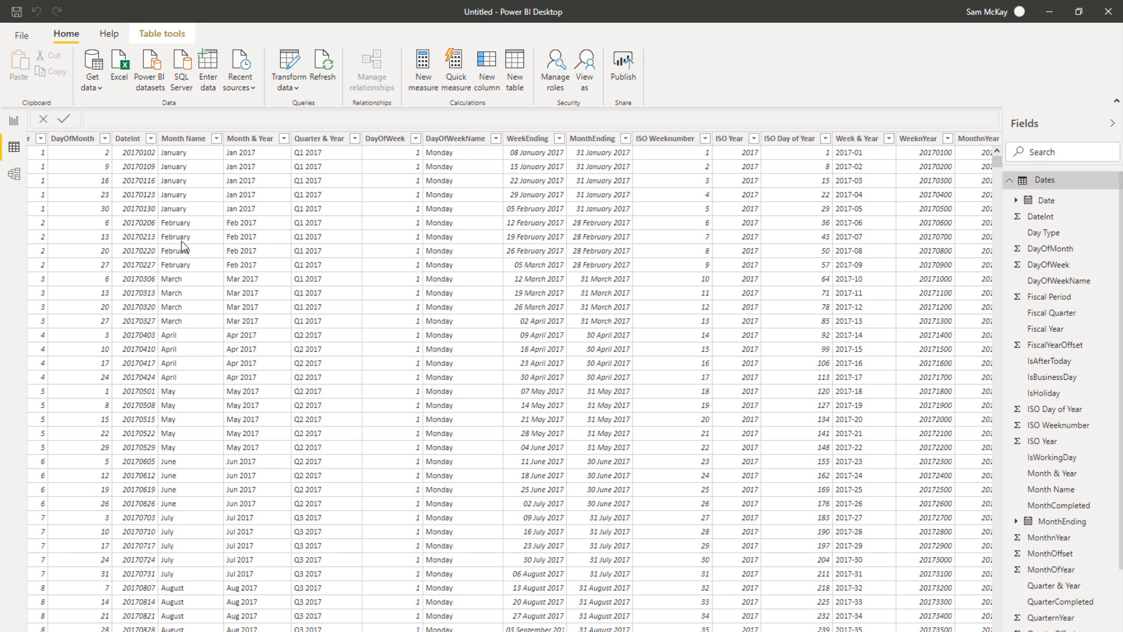
{"action": "mouse_move", "coordinate": [183, 252]}
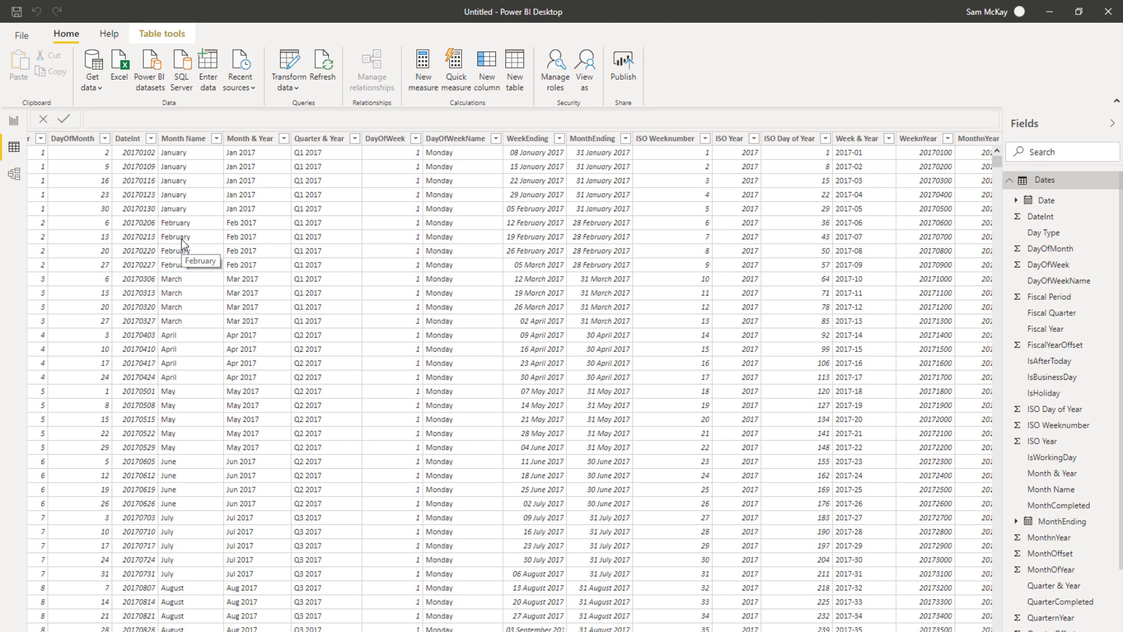
{"action": "mouse_move", "coordinate": [435, 296]}
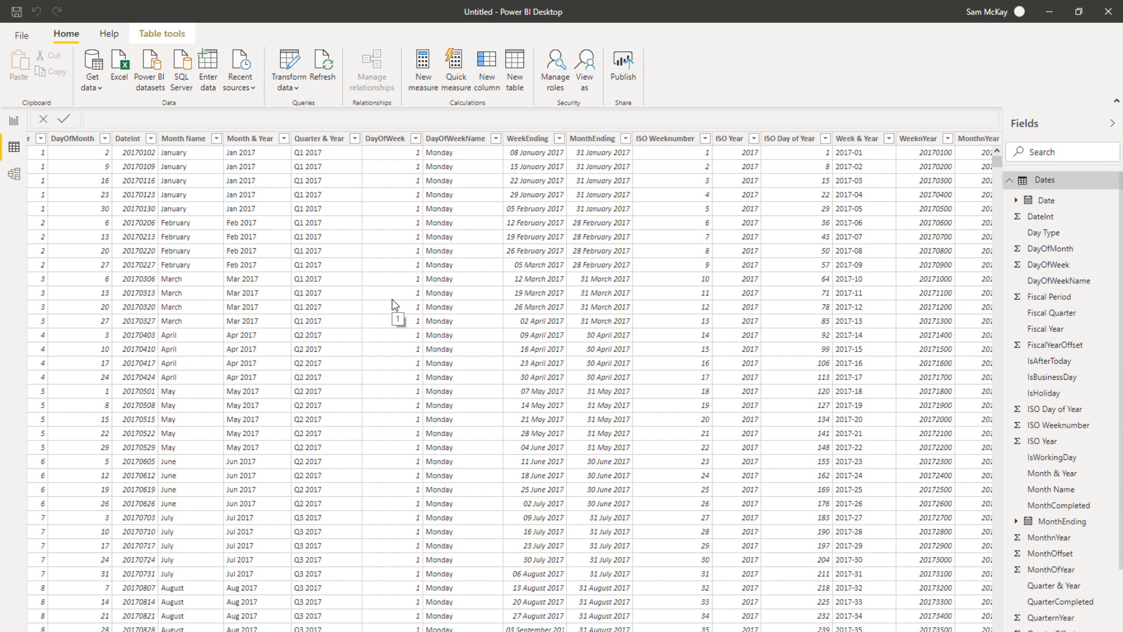
{"action": "left_click", "coordinate": [1078, 12]}
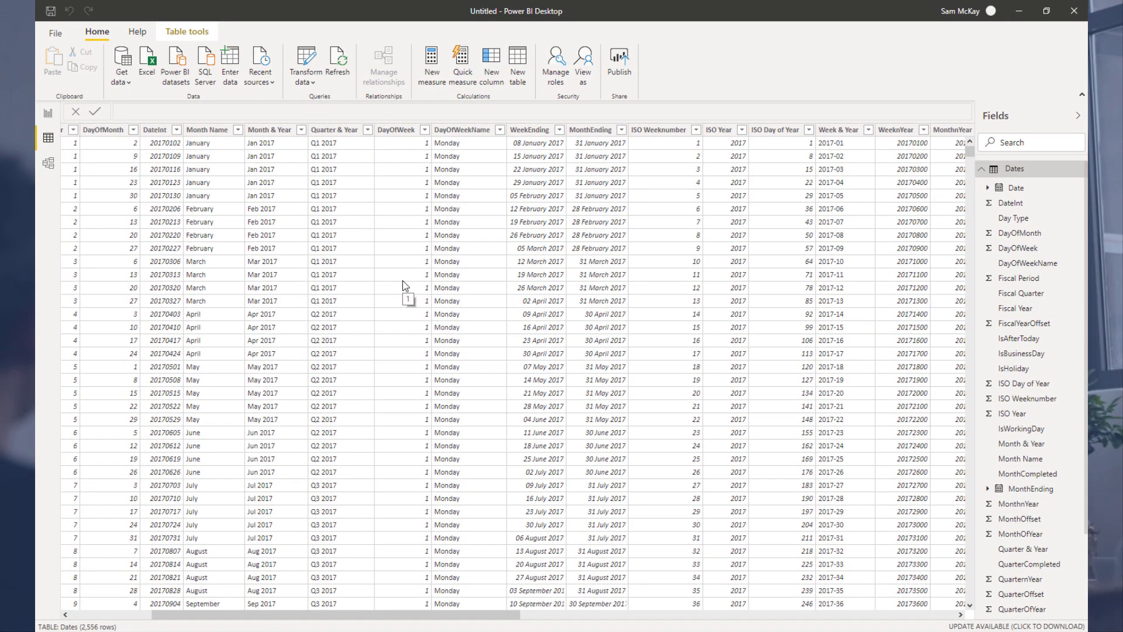